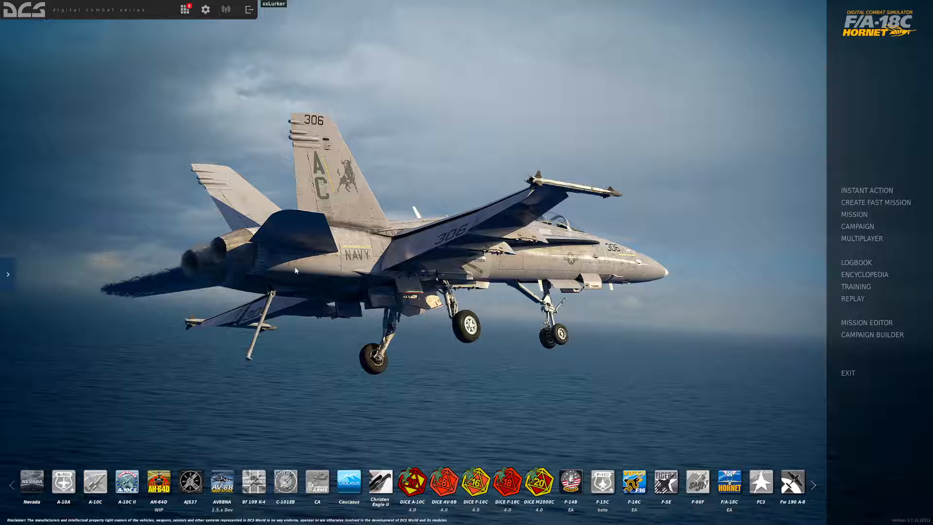
mouse_move(205, 10)
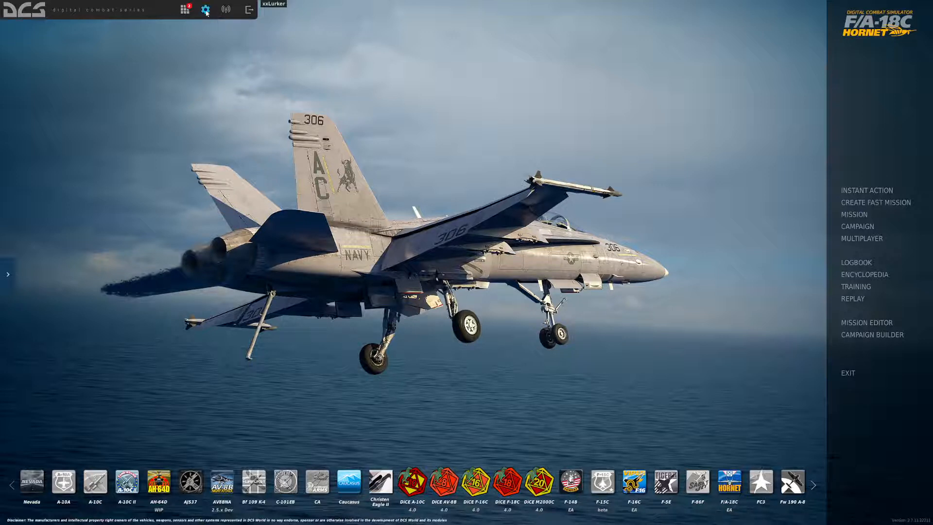
mouse_move(205, 10)
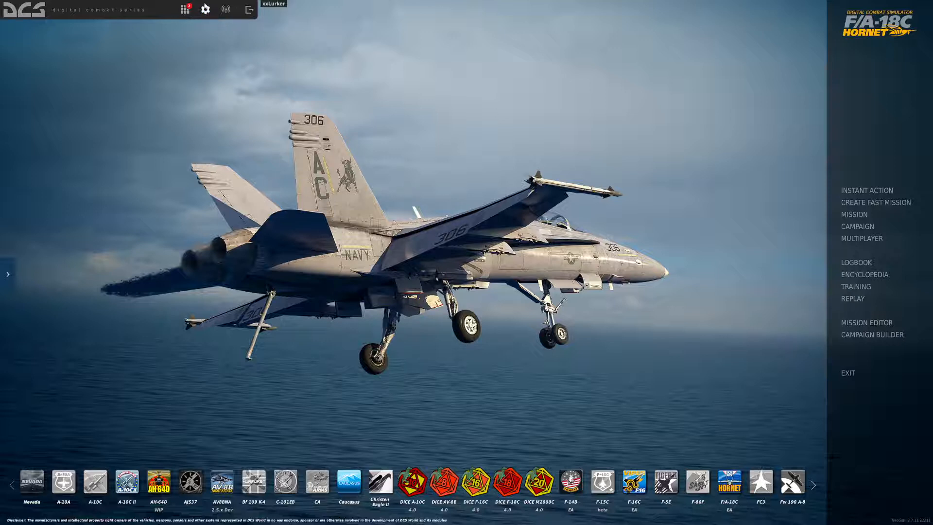
- Show the F-16C module settings on the Options Special tab
click(205, 10)
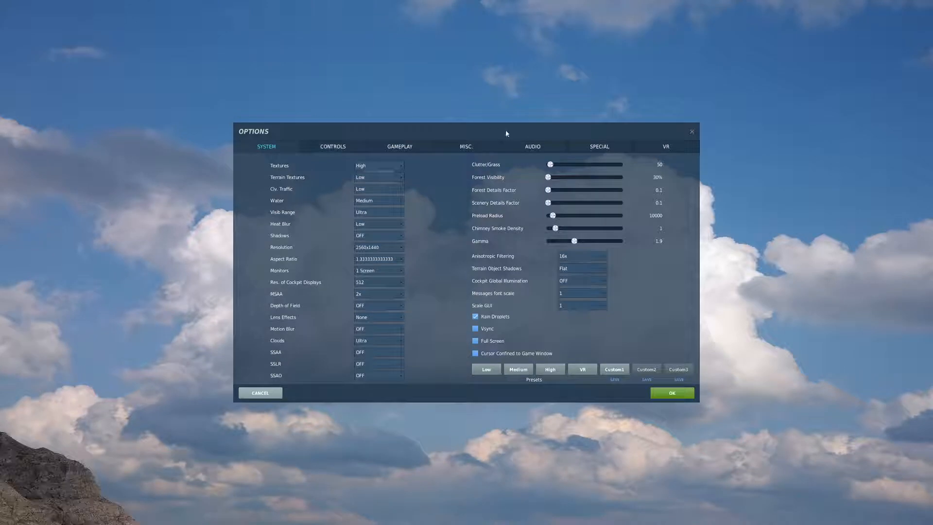
click(599, 147)
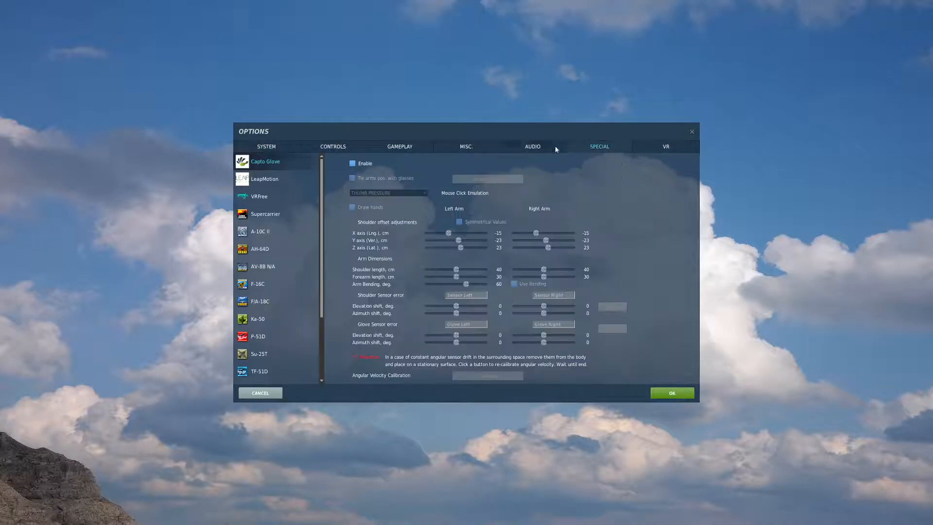
click(257, 284)
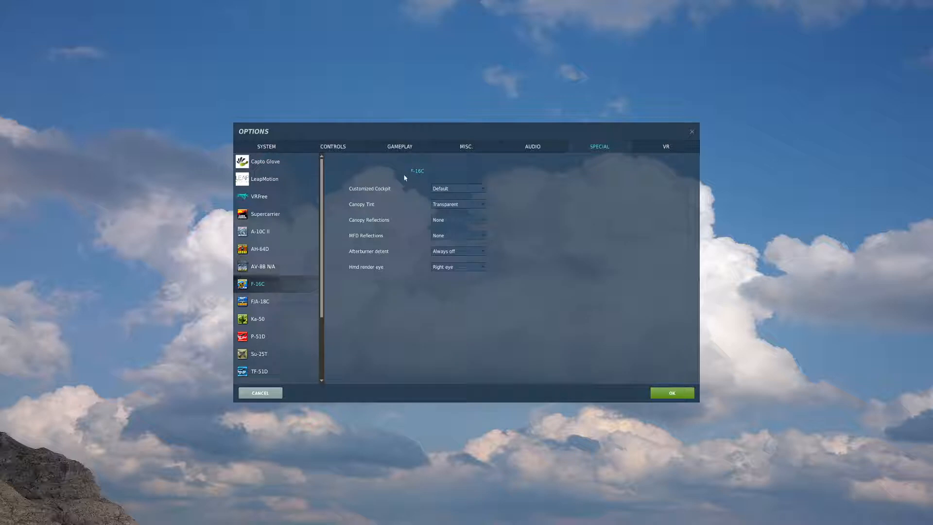
mouse_move(454, 189)
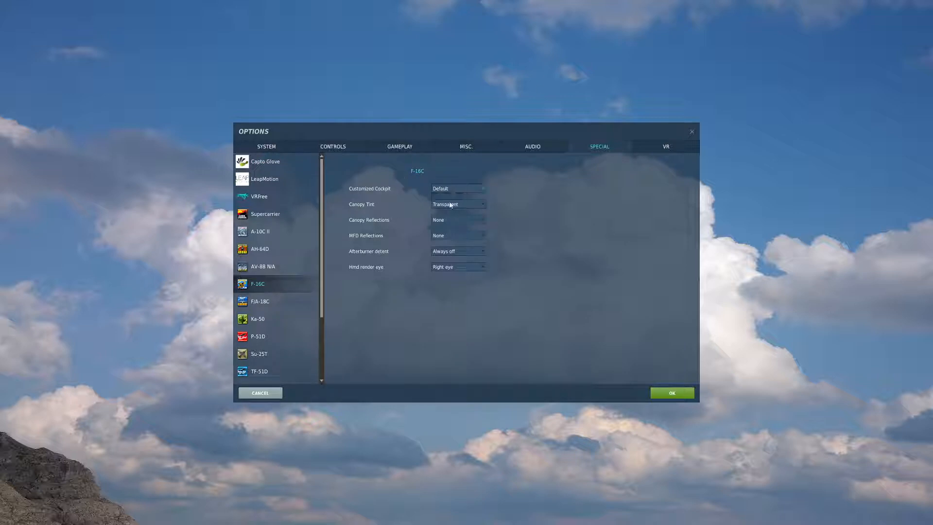
- Keep canopy tint Transparent, canopy reflections None, and HMD render eye Right
click(458, 204)
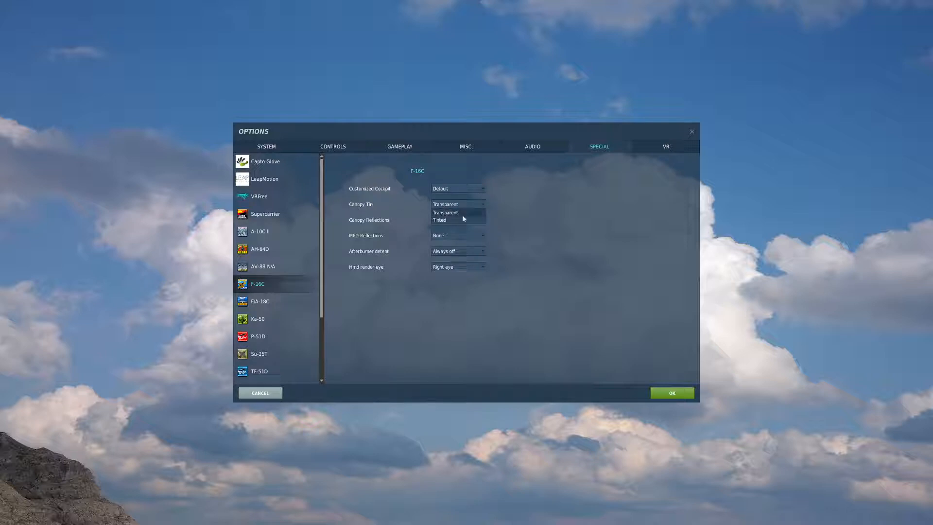
click(445, 213)
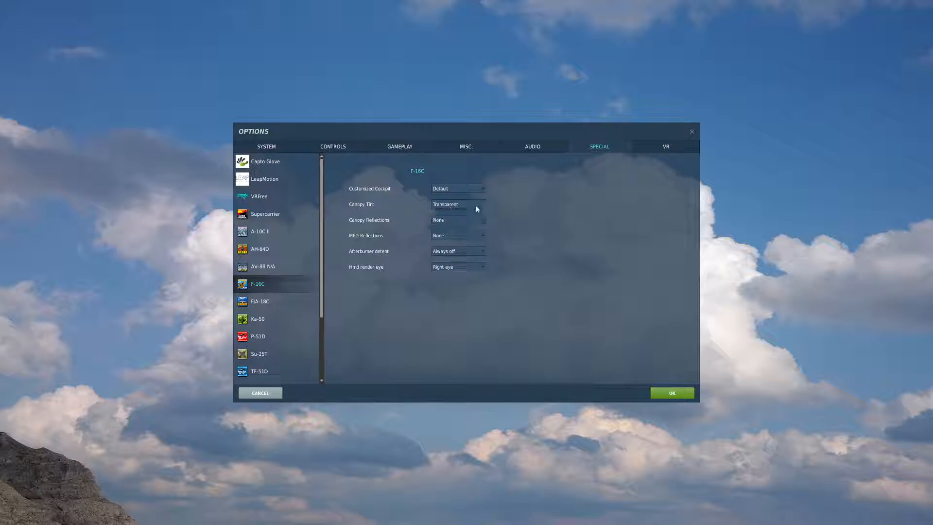
mouse_move(407, 202)
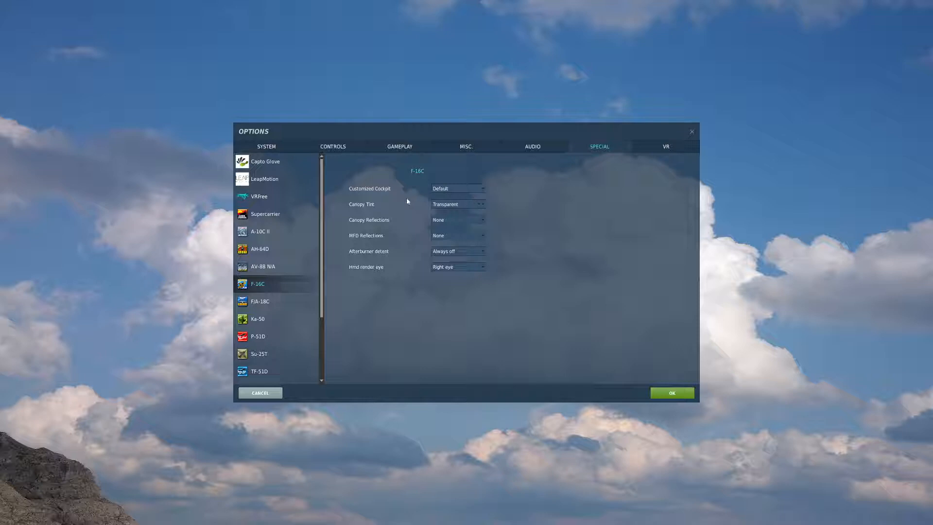
click(459, 220)
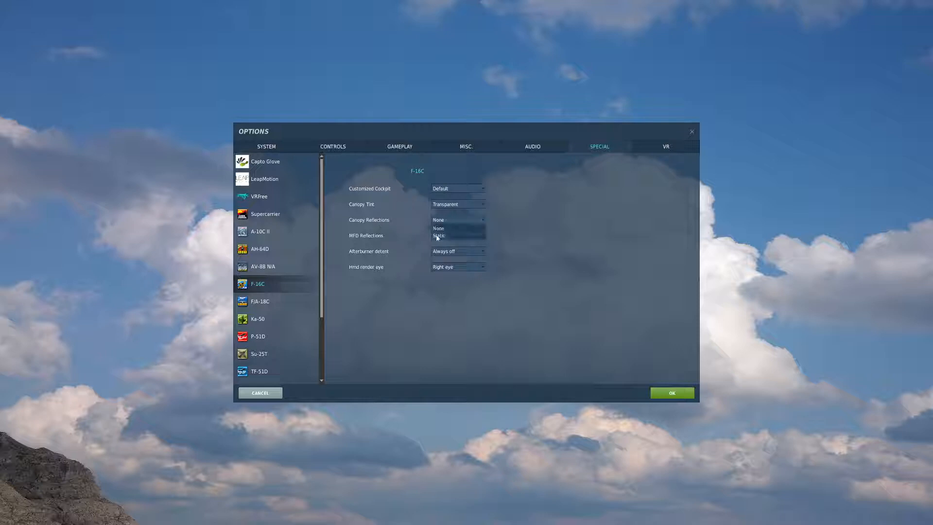
click(439, 228)
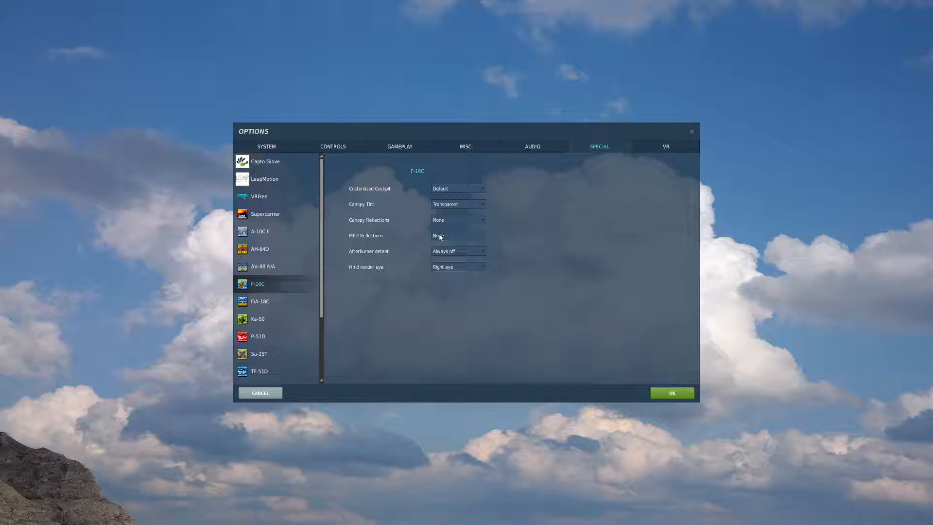
mouse_move(449, 231)
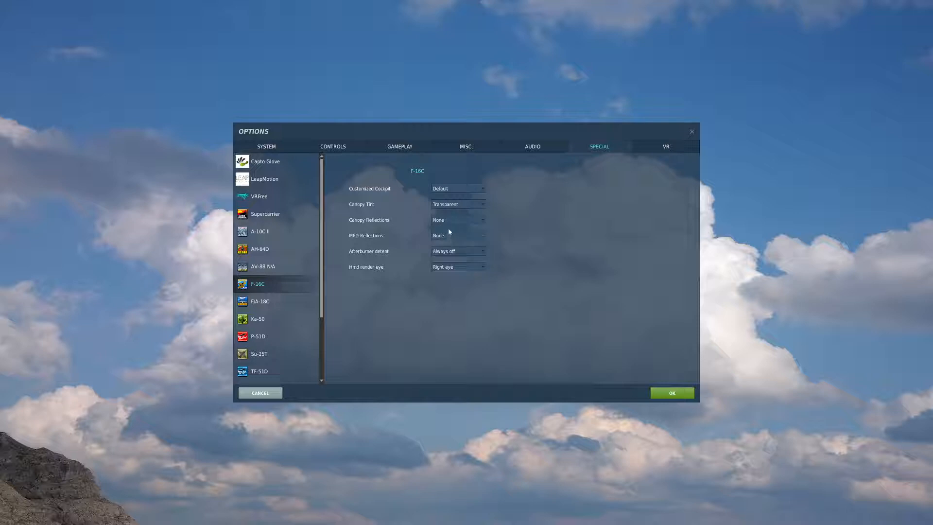
mouse_move(497, 229)
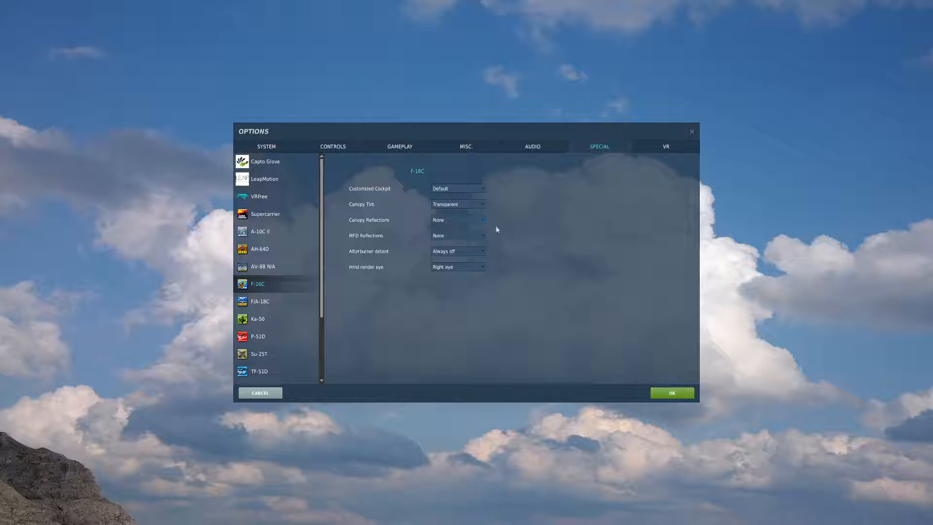
mouse_move(431, 206)
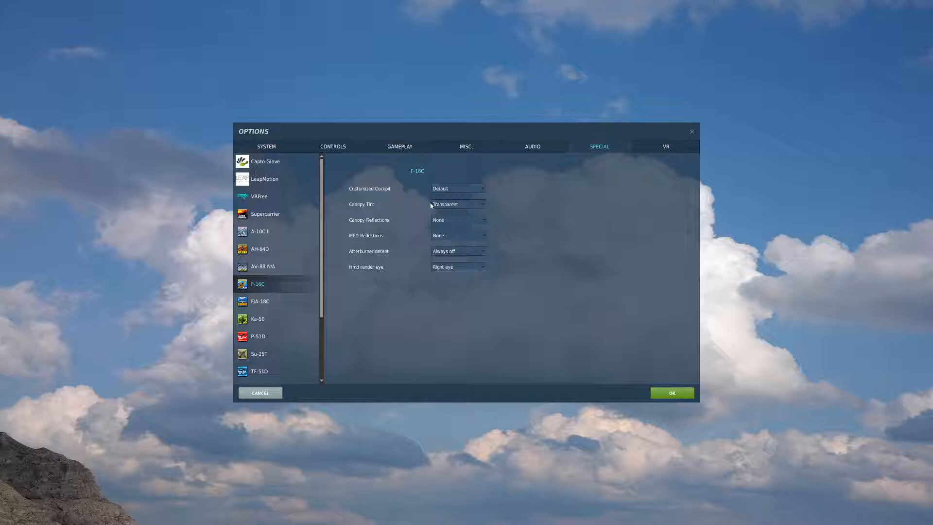
mouse_move(427, 231)
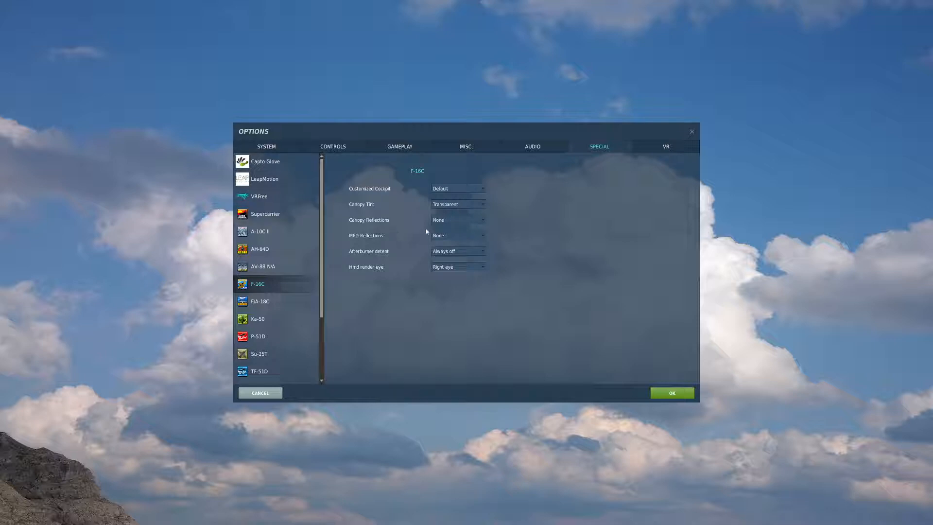
mouse_move(362, 220)
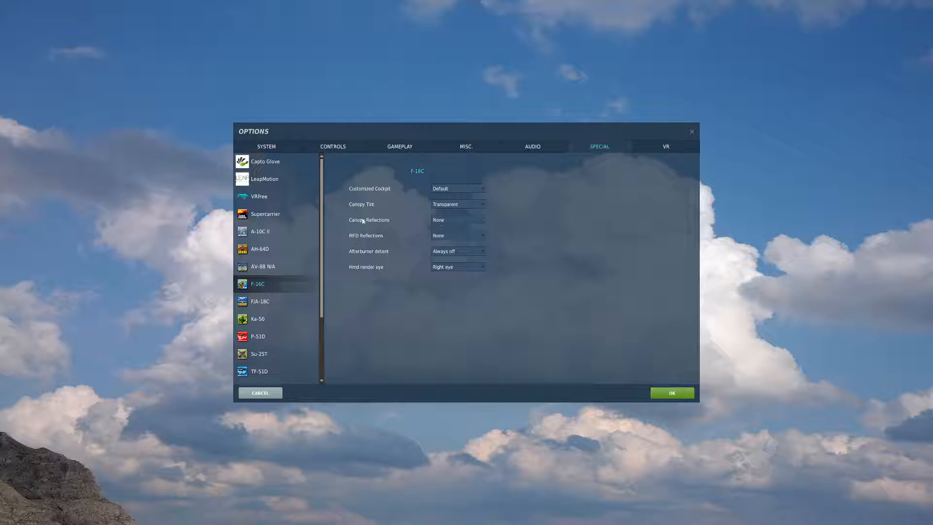
click(458, 251)
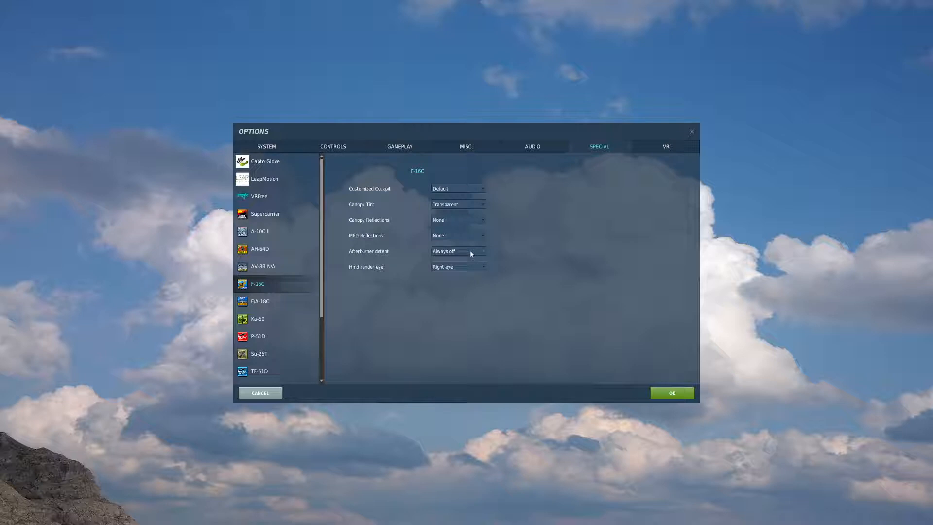
mouse_move(484, 256)
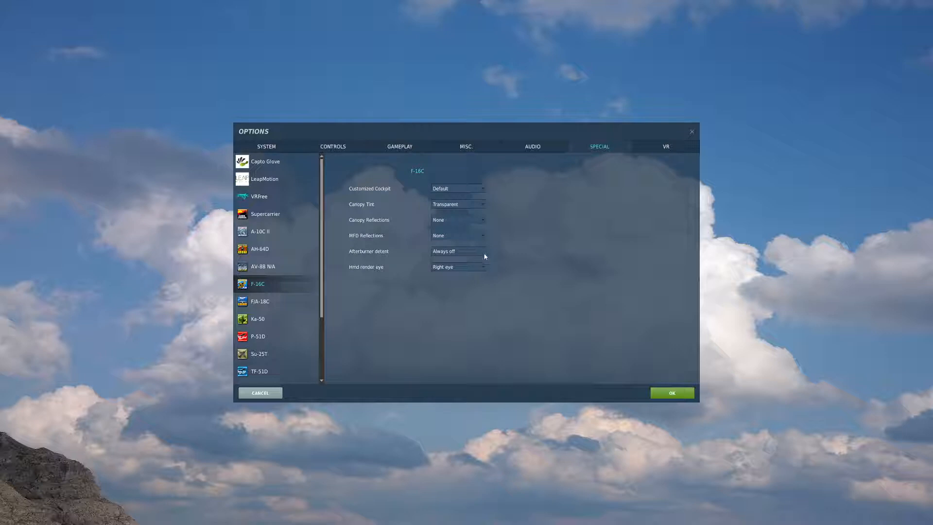
mouse_move(472, 254)
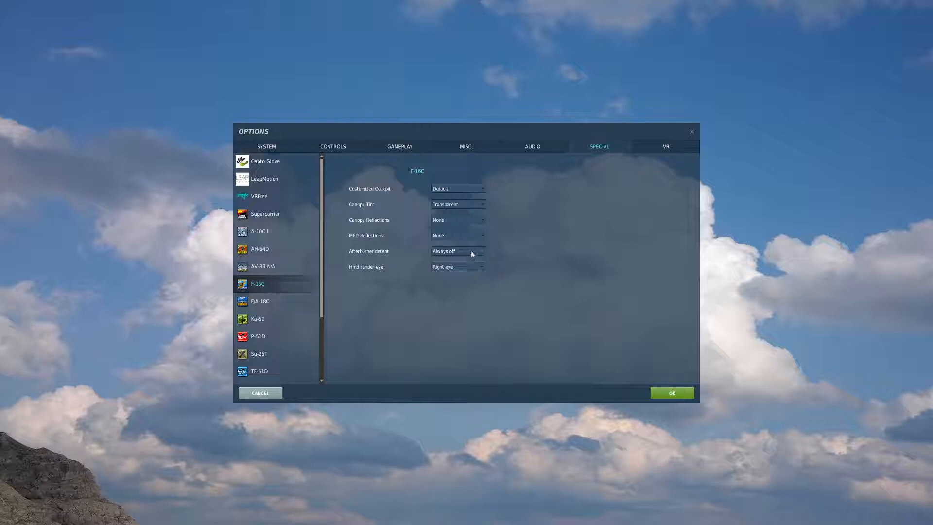
mouse_move(476, 231)
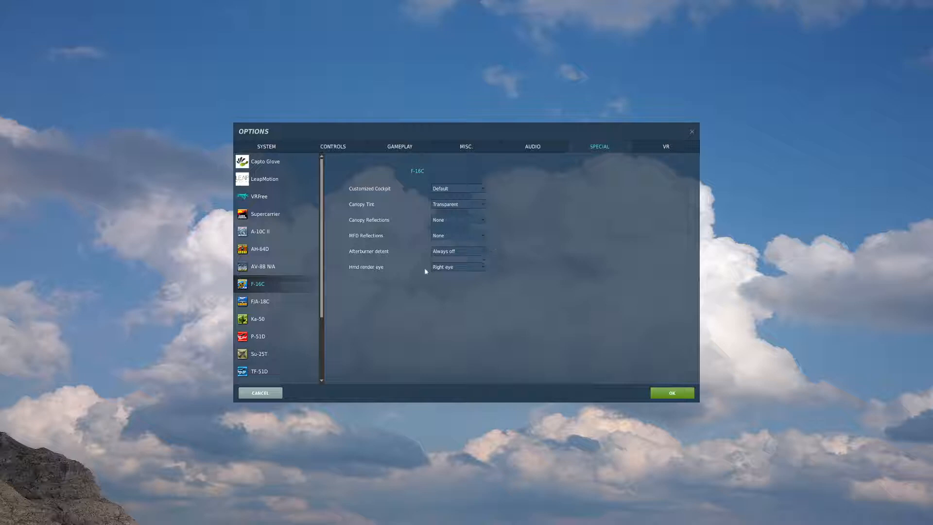
click(457, 267)
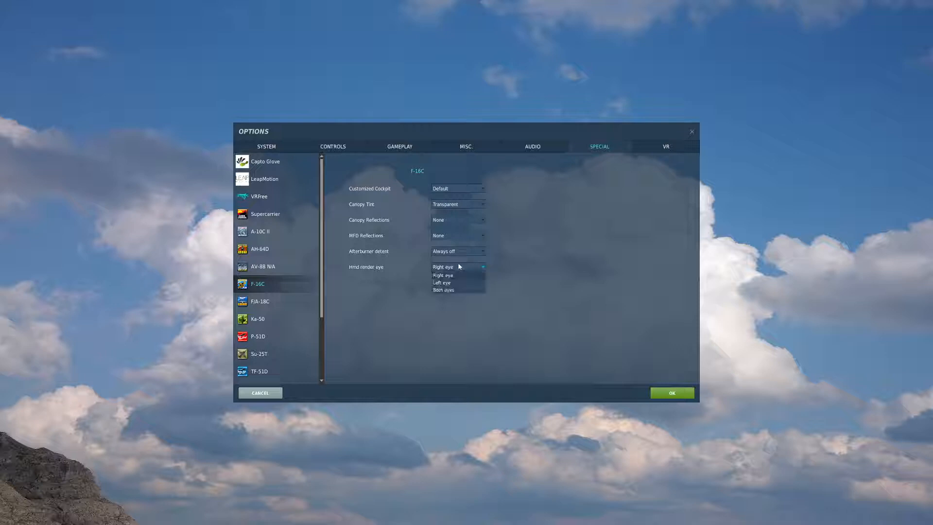
click(442, 275)
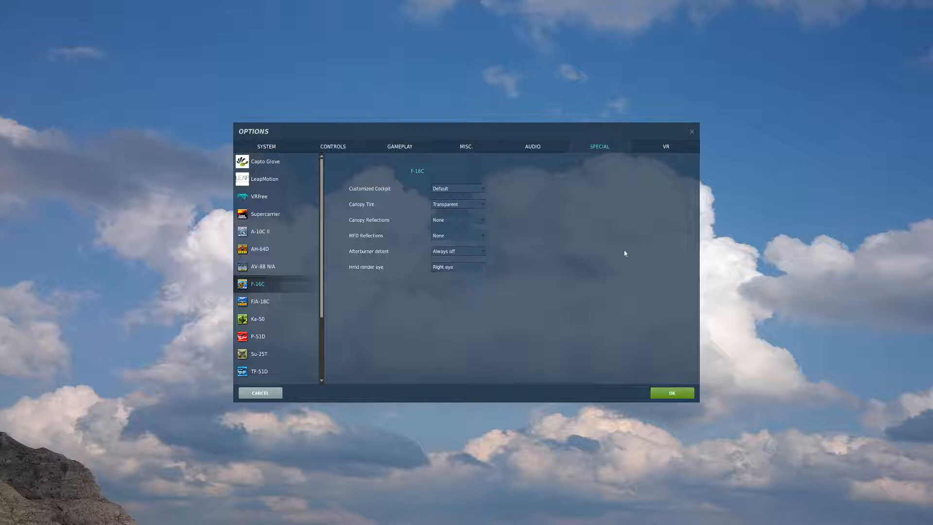
mouse_move(526, 211)
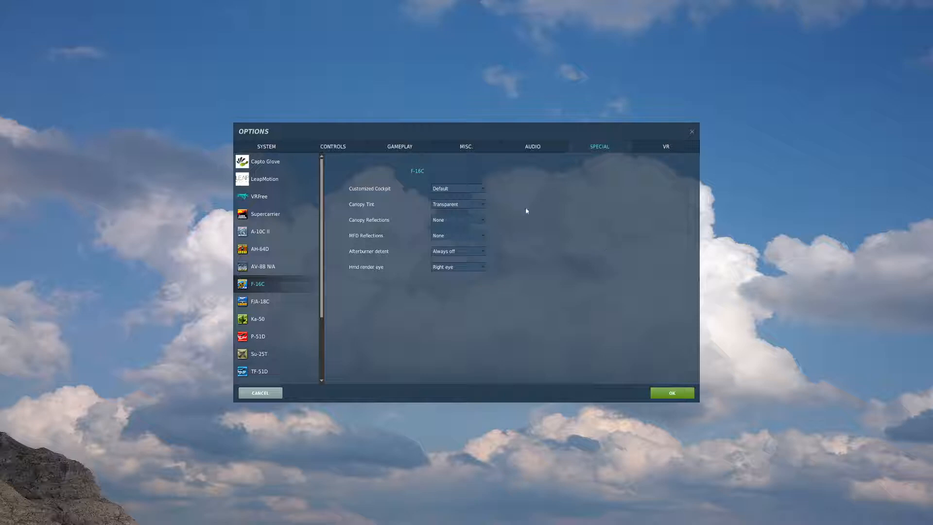
scroll(down, 3)
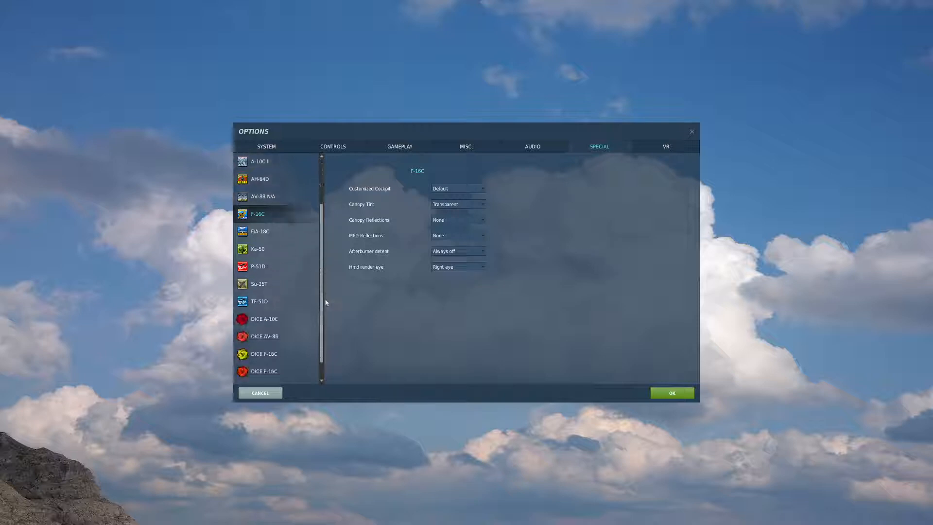
scroll(down, 3)
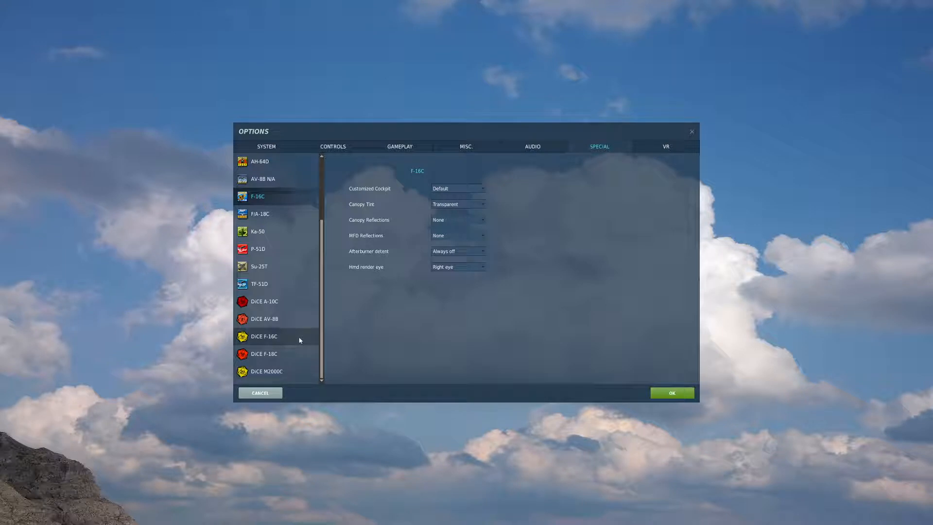
click(264, 336)
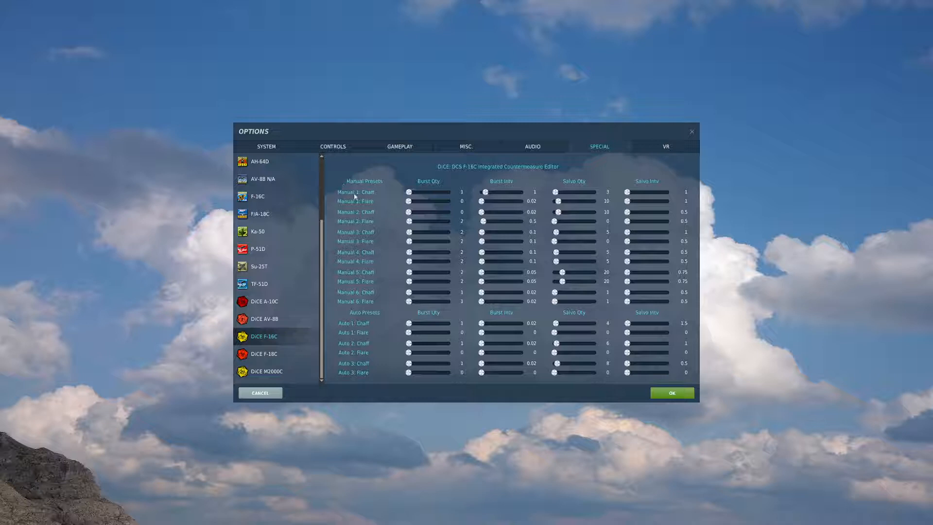
mouse_move(335, 188)
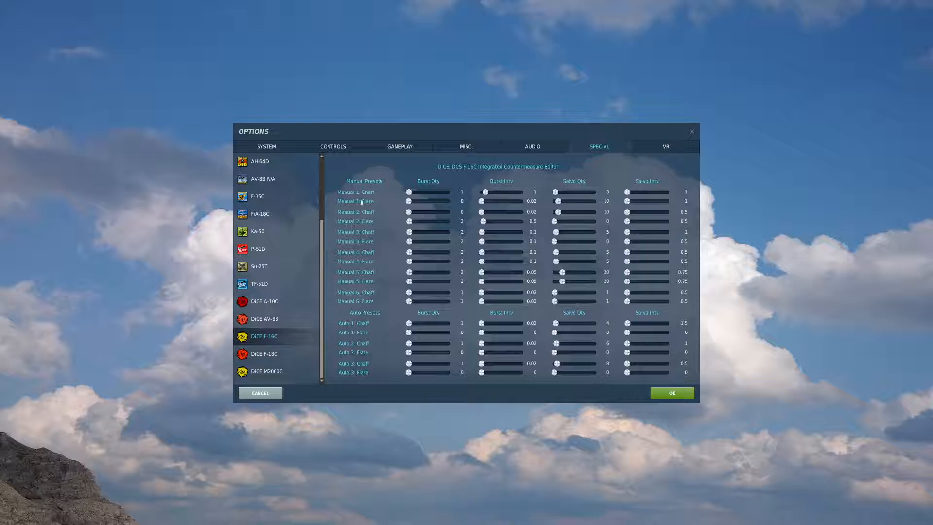
mouse_move(401, 203)
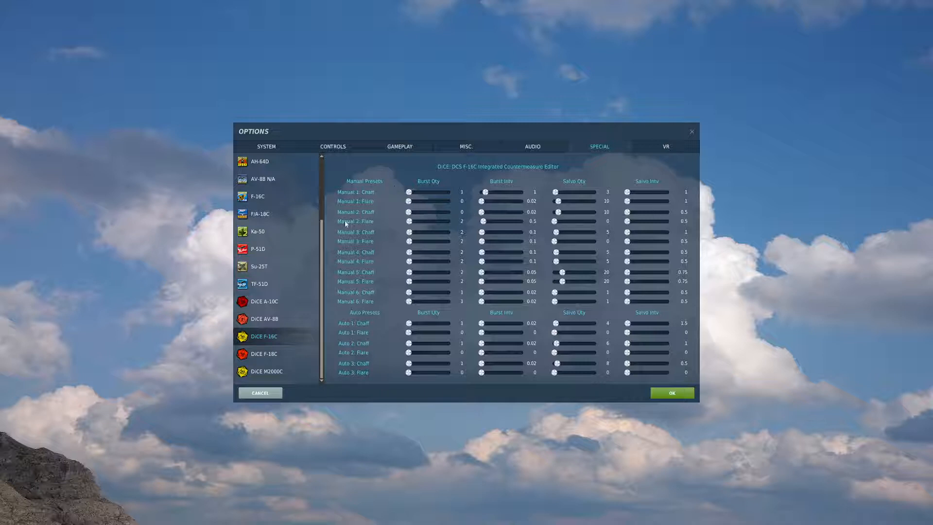
mouse_move(425, 220)
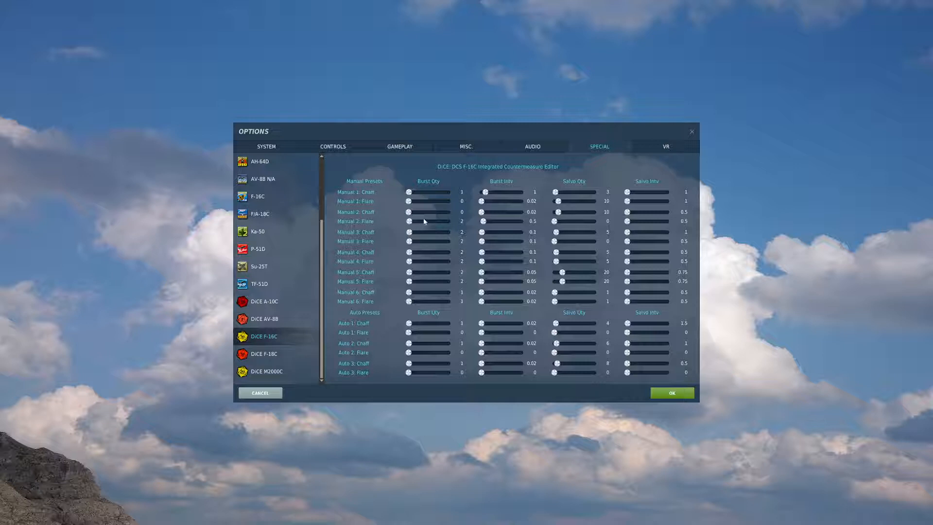
mouse_move(481, 227)
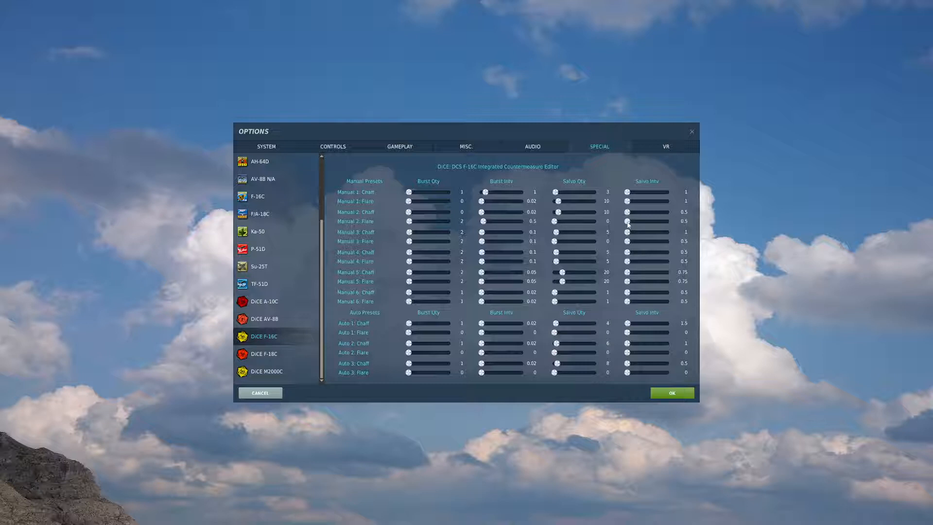
mouse_move(619, 404)
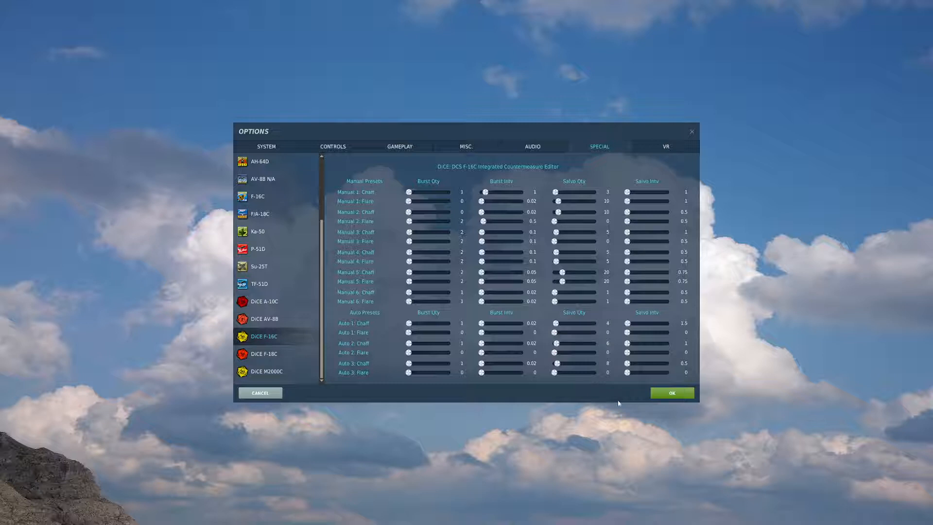
mouse_move(622, 285)
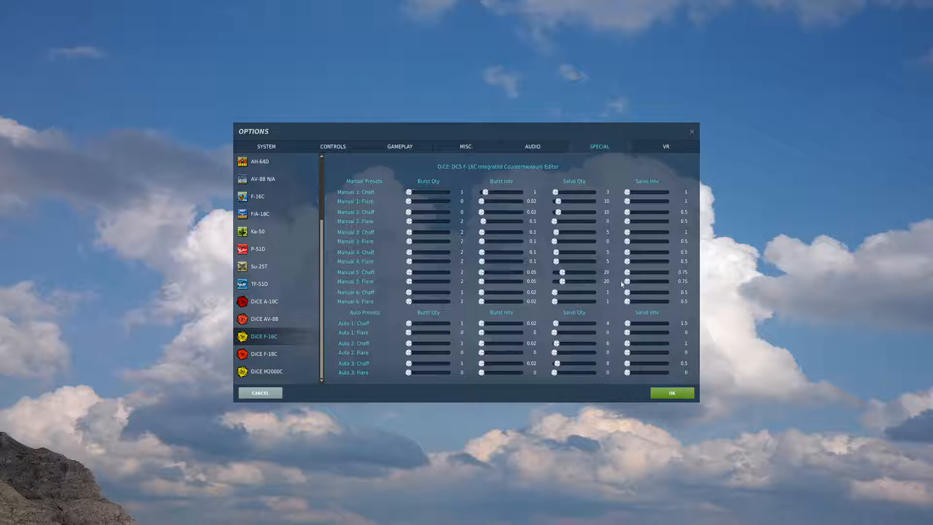
mouse_move(392, 202)
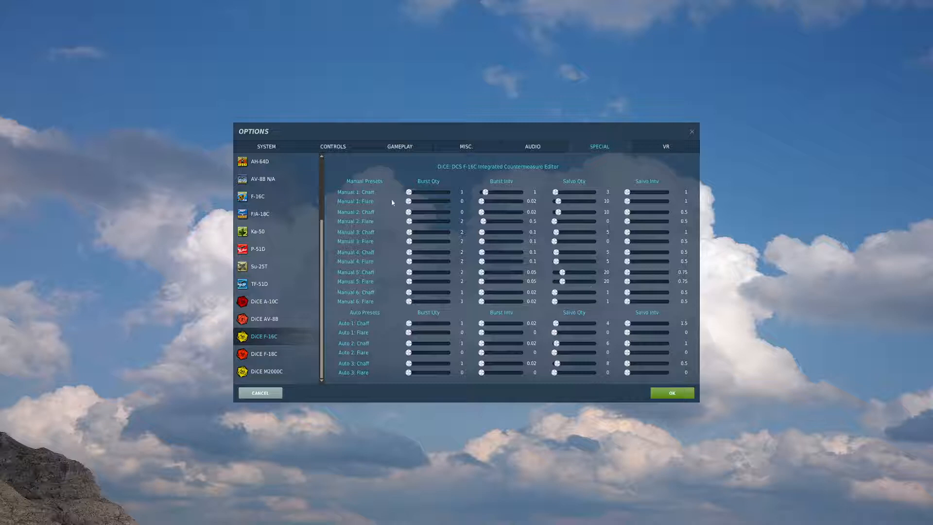
mouse_move(348, 182)
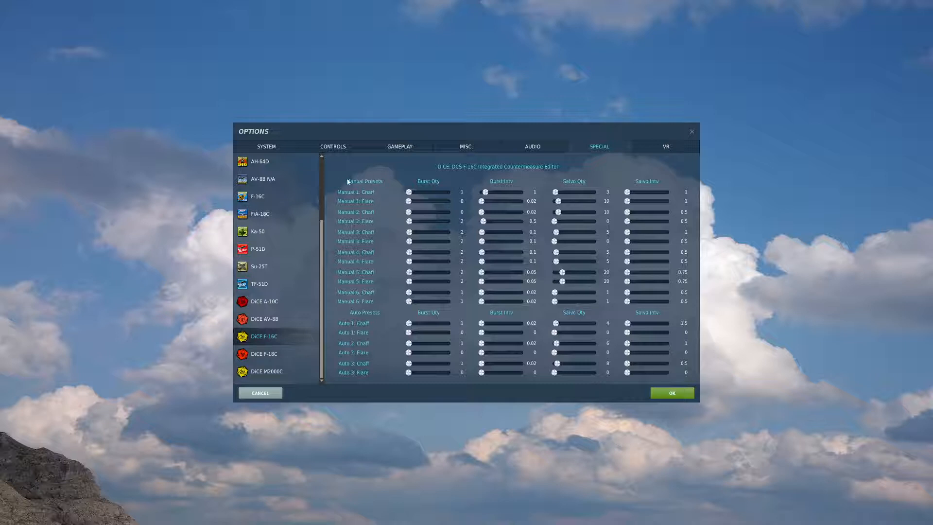
mouse_move(345, 189)
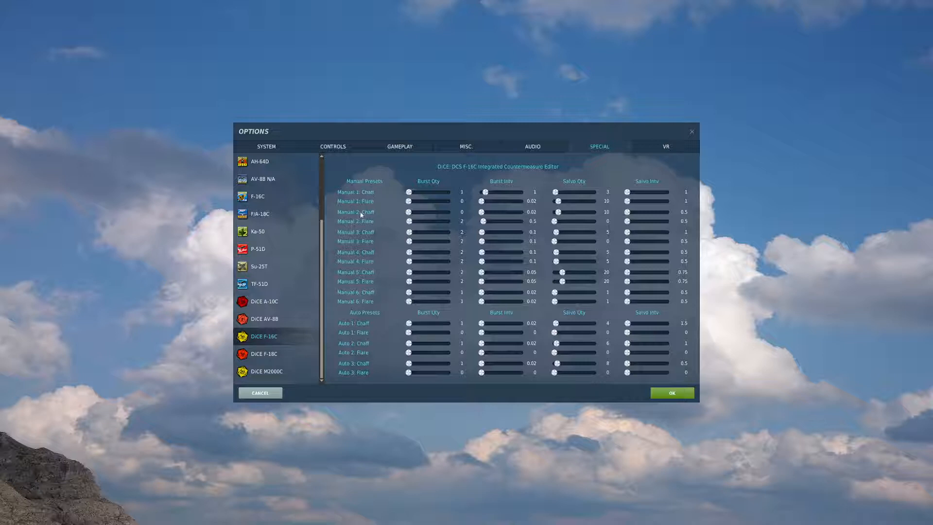
mouse_move(336, 219)
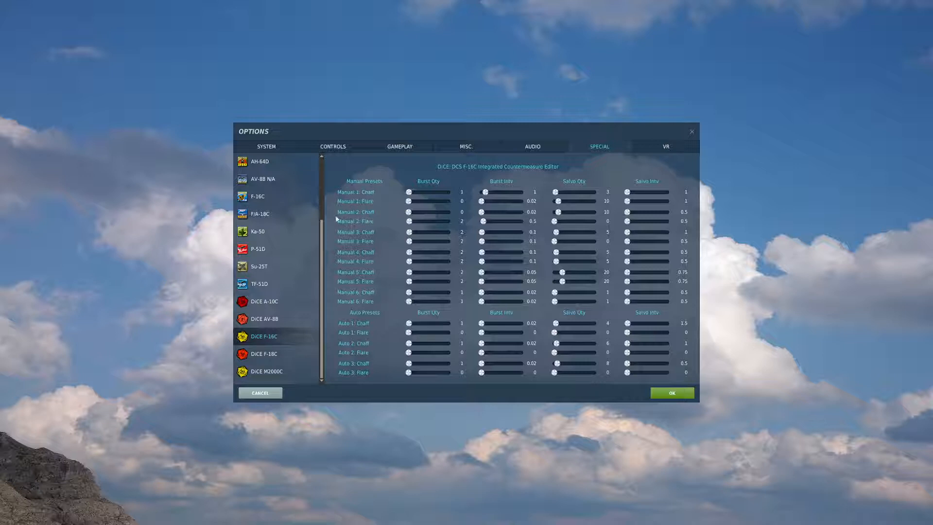
mouse_move(344, 238)
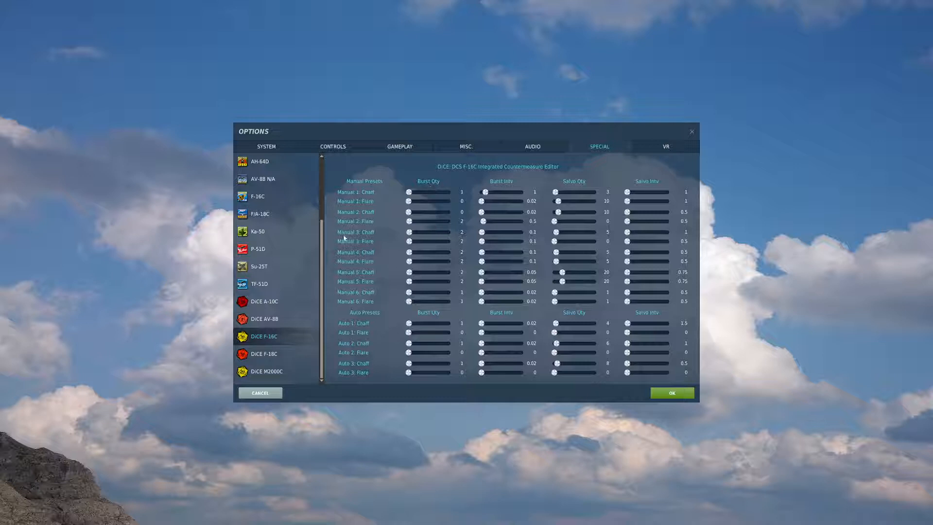
mouse_move(427, 299)
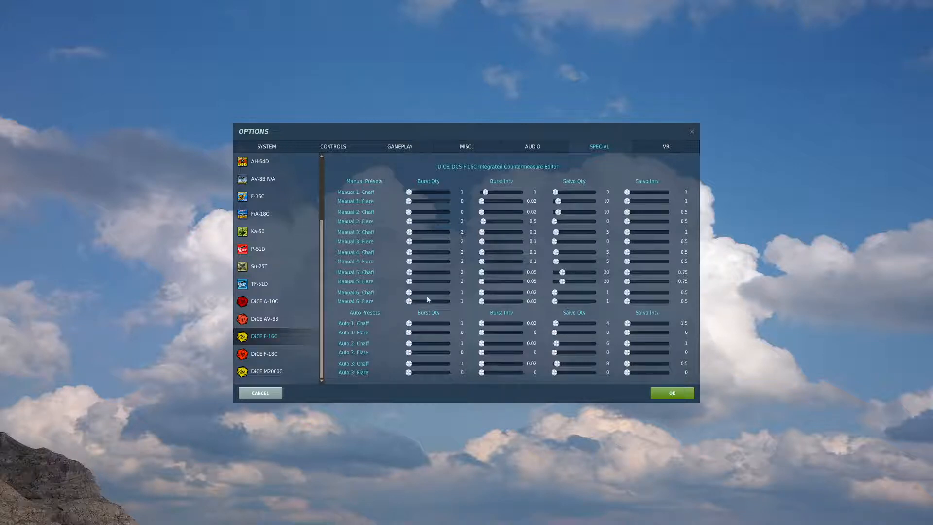
mouse_move(357, 151)
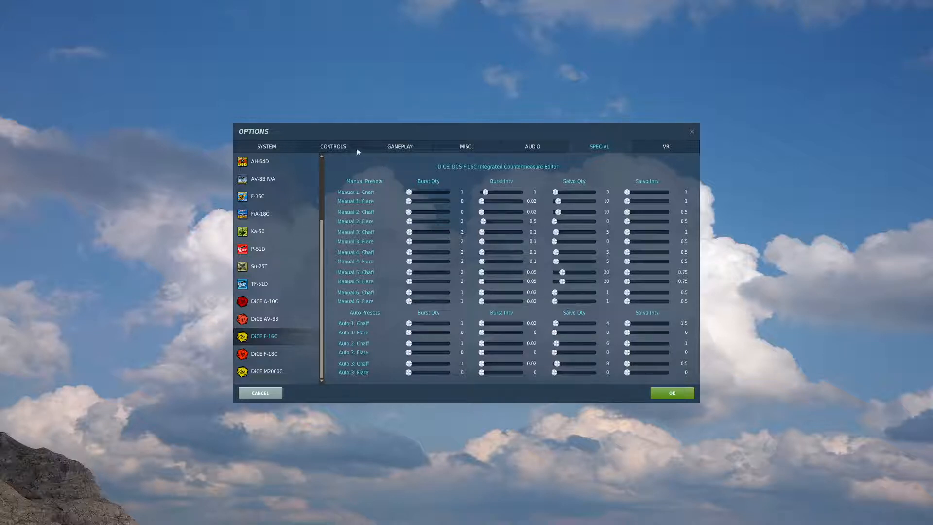
mouse_move(369, 157)
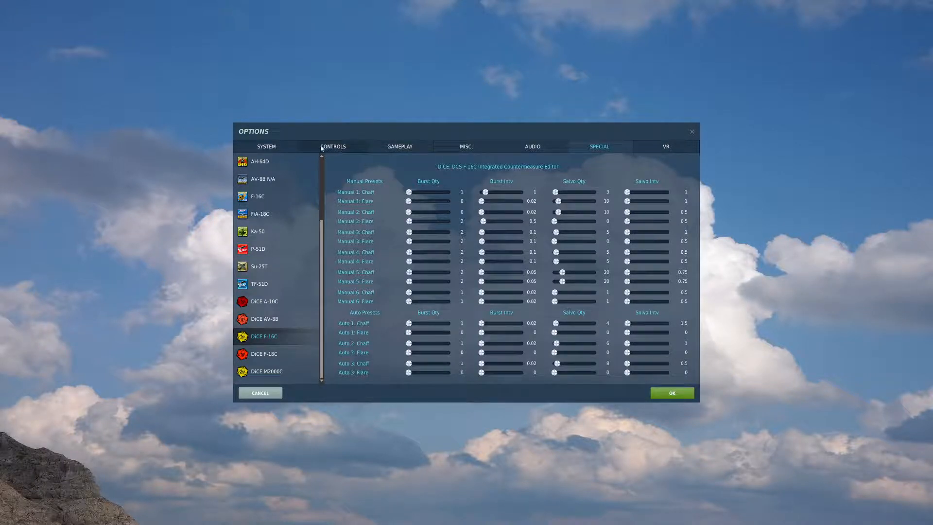
- List F-16C Sim Axis Commands in Controls, showing joystick Pitch and Roll bindings
click(333, 147)
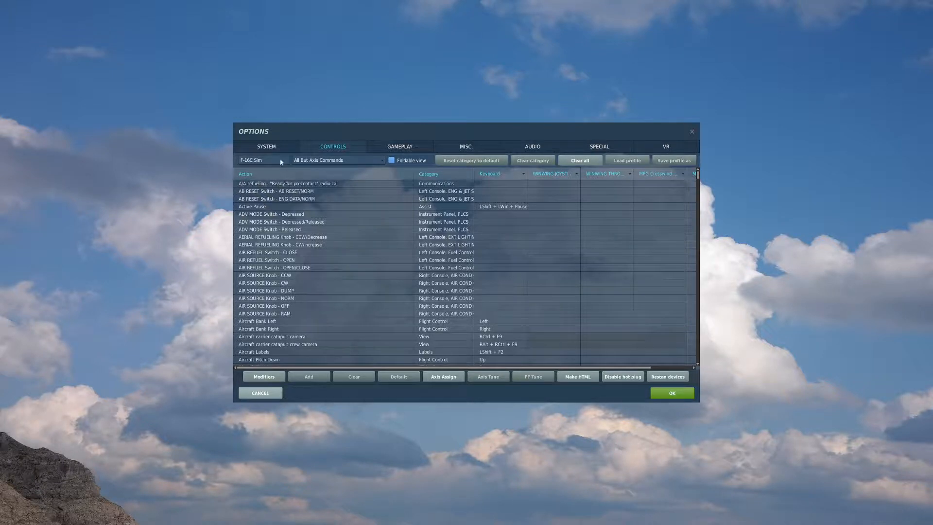
click(259, 160)
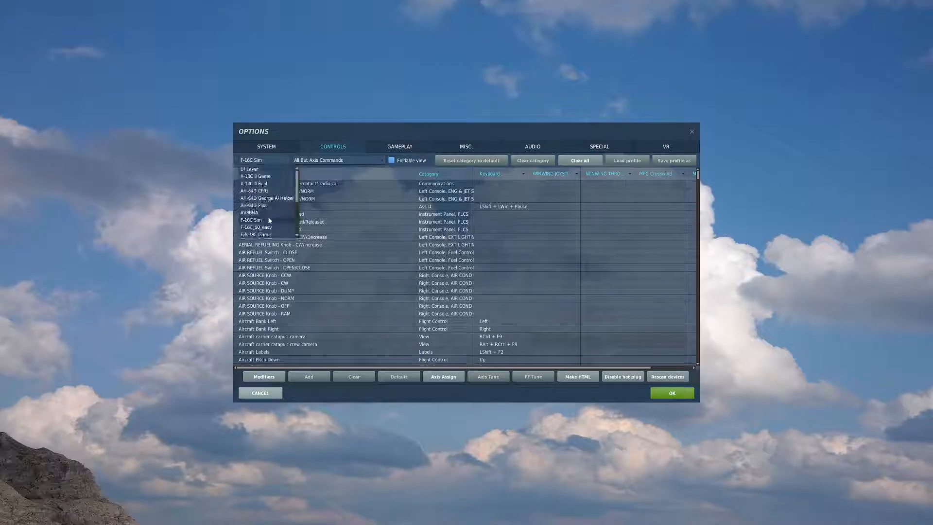
click(337, 159)
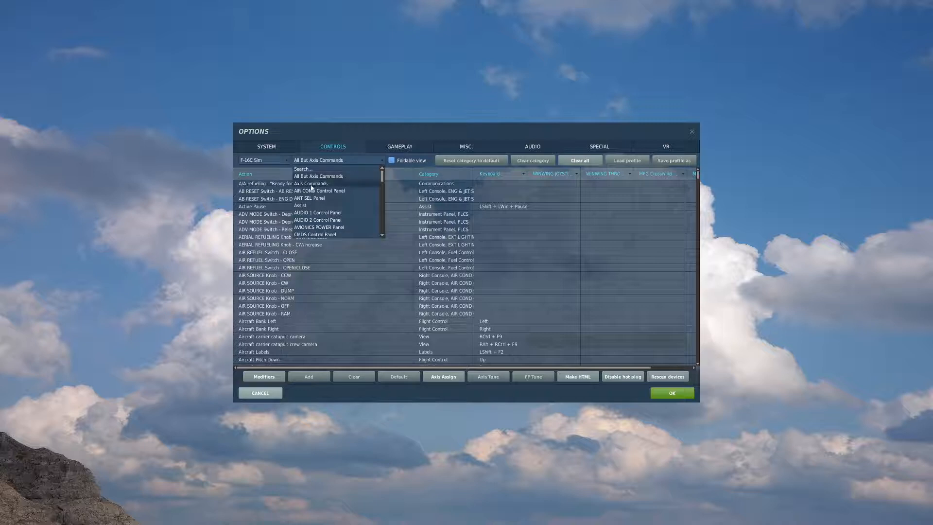
click(310, 183)
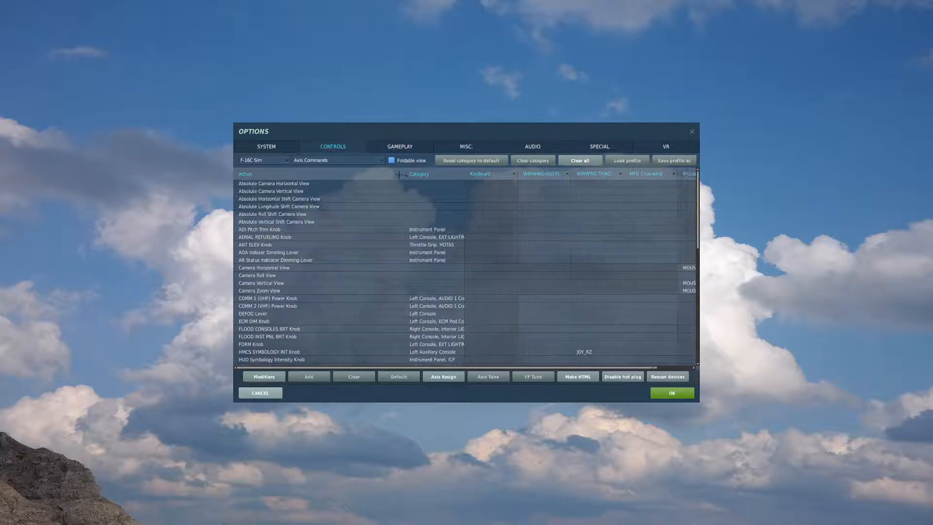
scroll(down, 3)
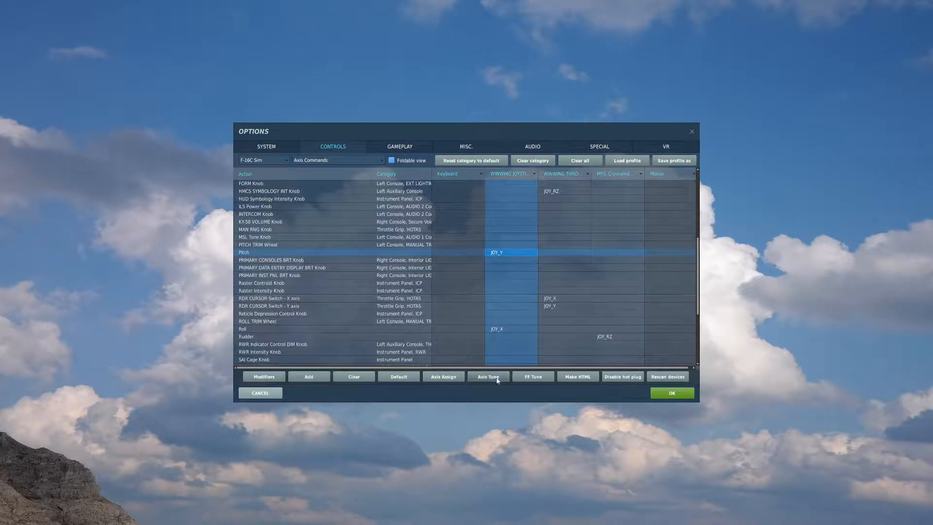
- Review the Pitch and Roll axis tuning, cancelling to keep both linear with no deadzone
click(488, 376)
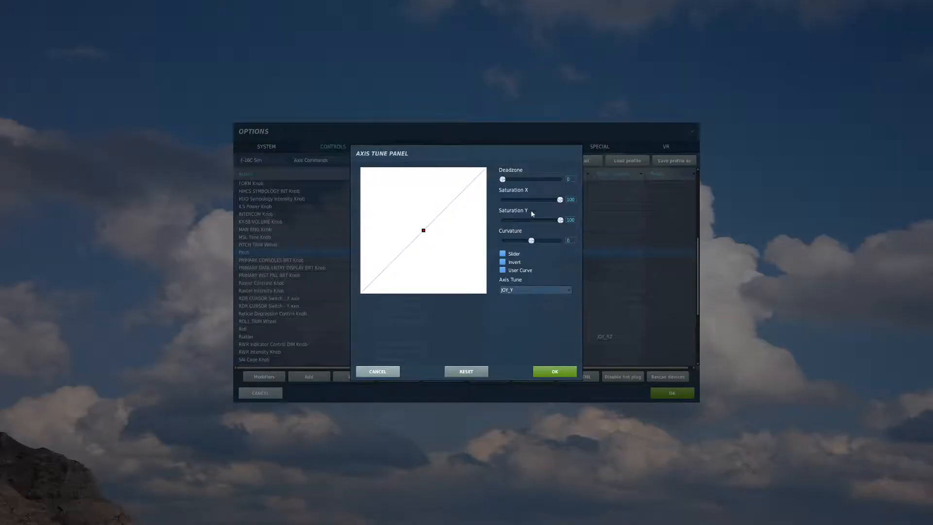
mouse_move(496, 239)
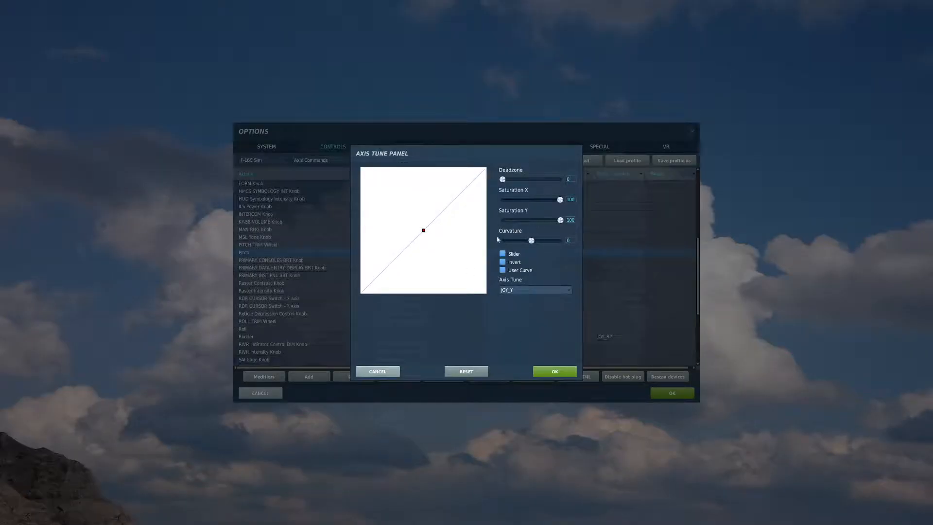
mouse_move(545, 273)
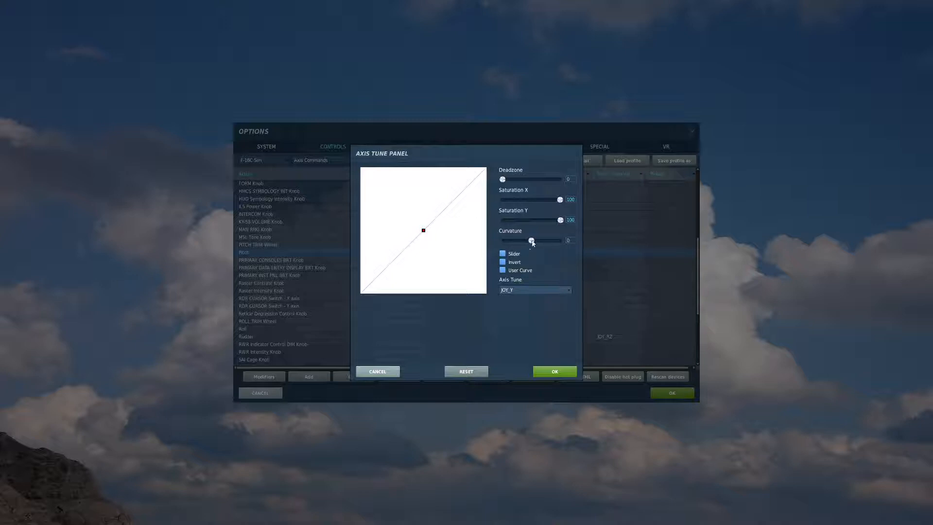
mouse_move(544, 231)
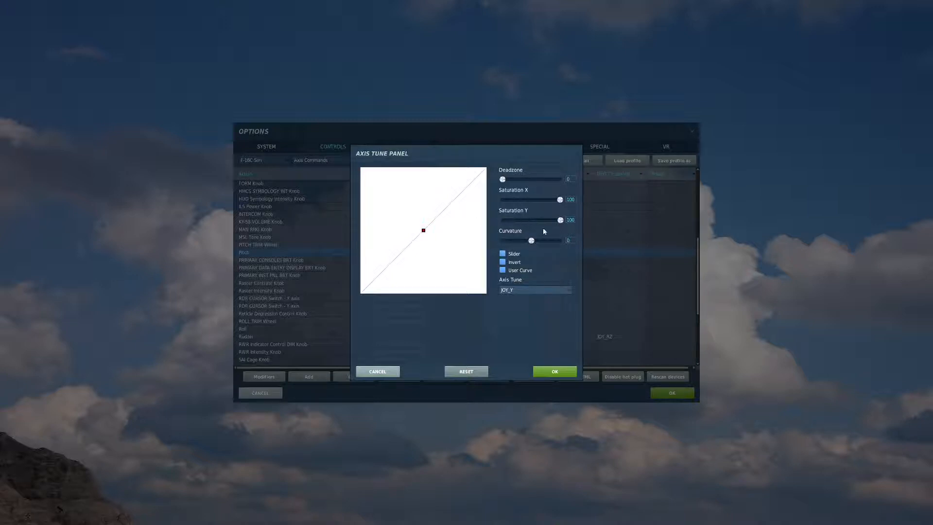
mouse_move(558, 241)
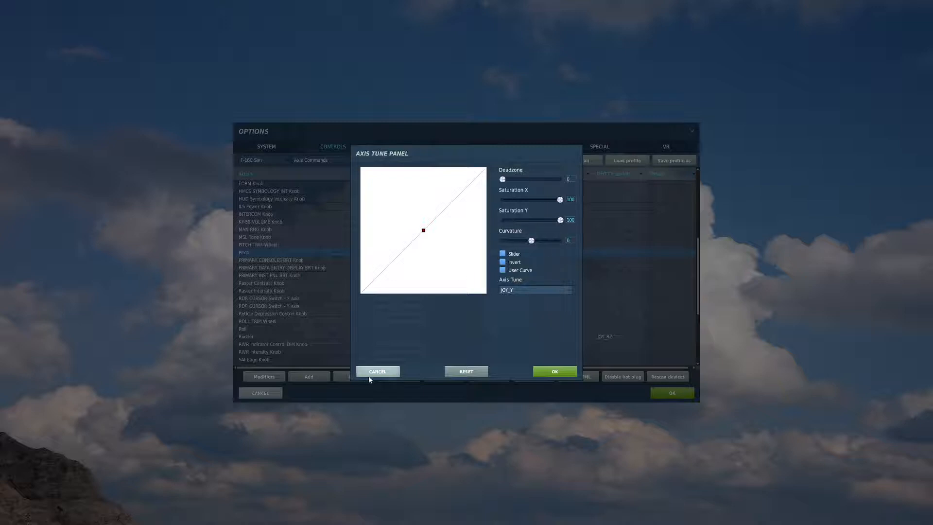
click(377, 371)
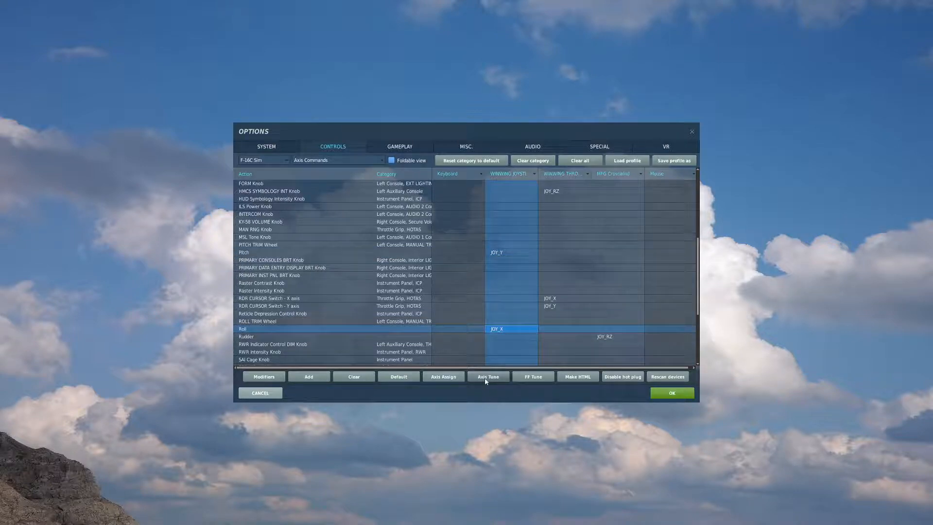
click(487, 377)
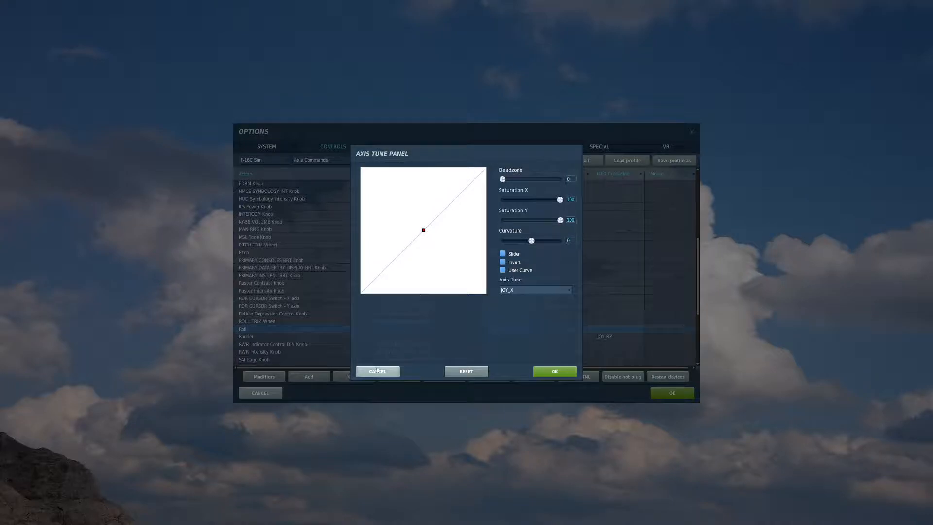
click(377, 371)
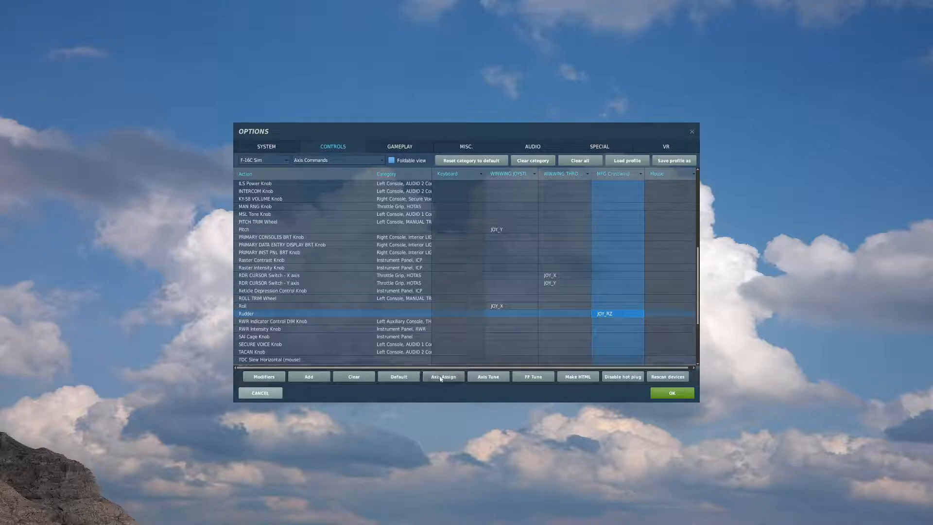
- Tune the Rudder axis response to deadzone 3 and curvature 25
click(487, 376)
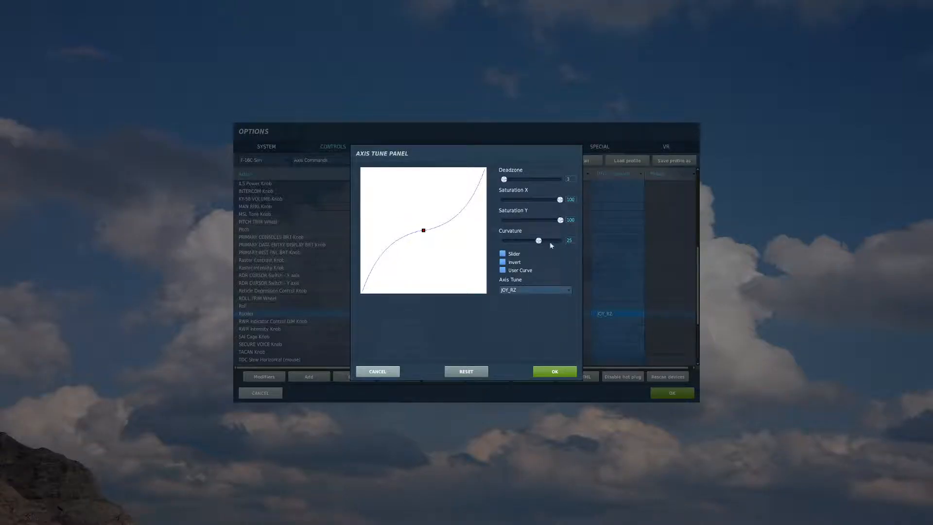
mouse_move(396, 359)
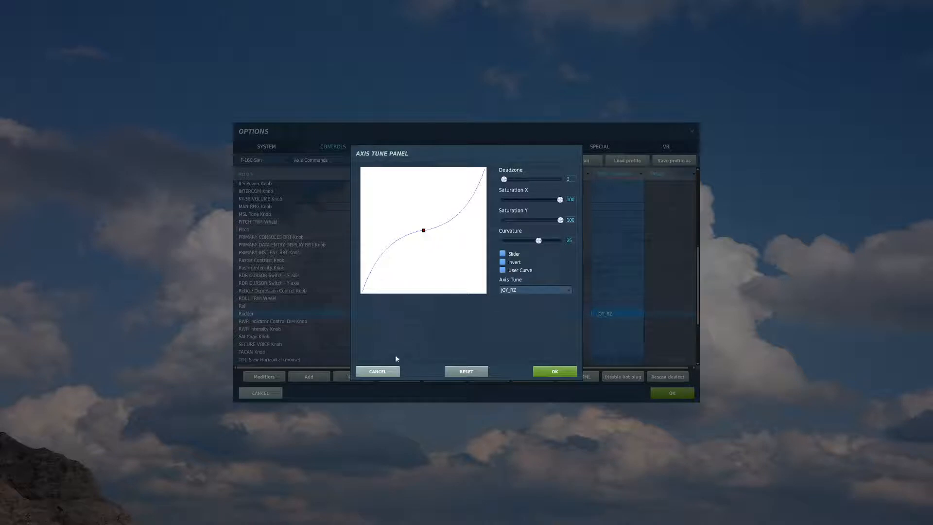
mouse_move(467, 329)
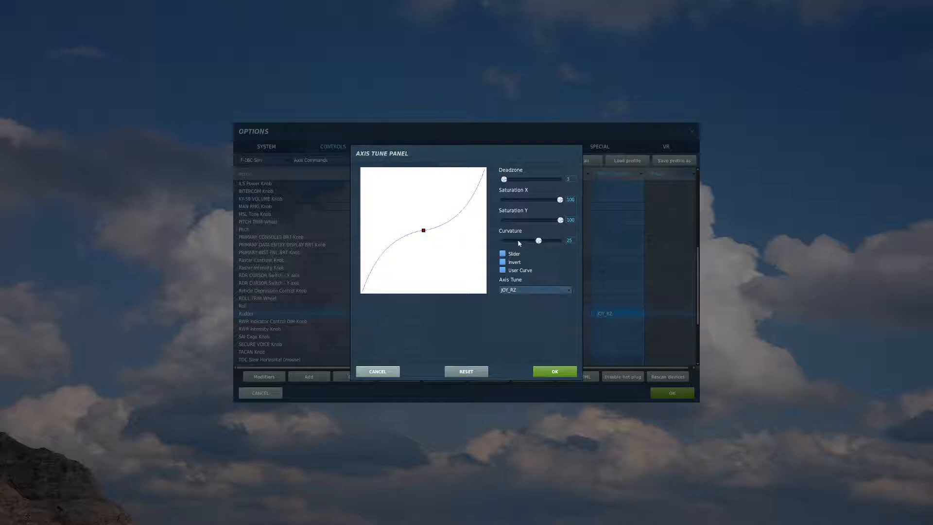
mouse_move(528, 243)
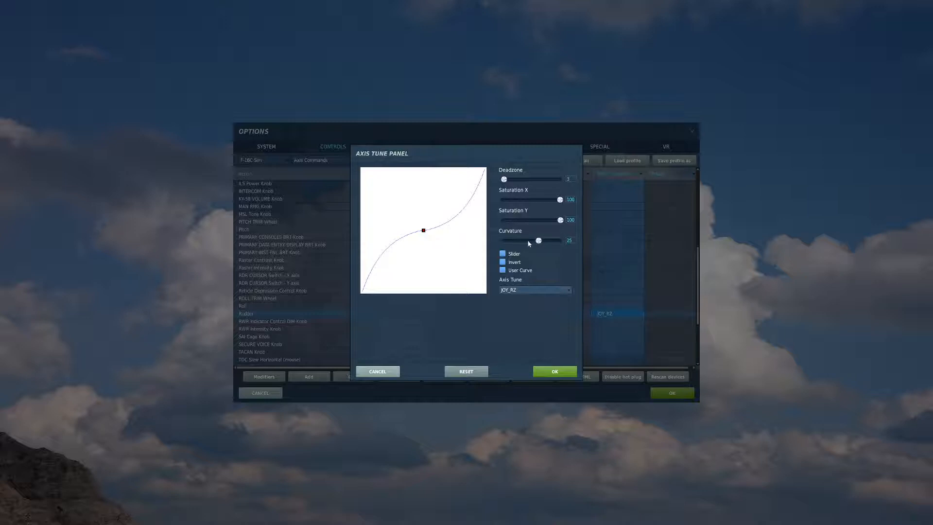
mouse_move(390, 369)
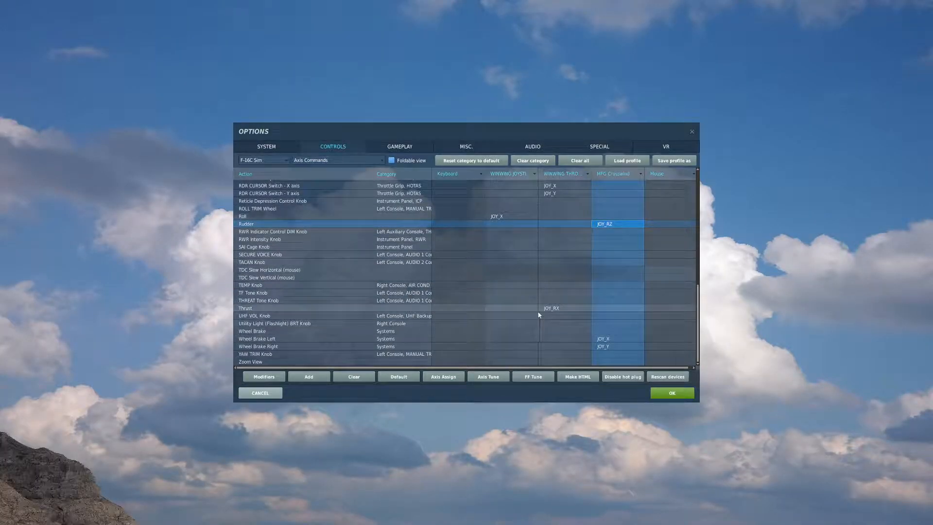
click(557, 308)
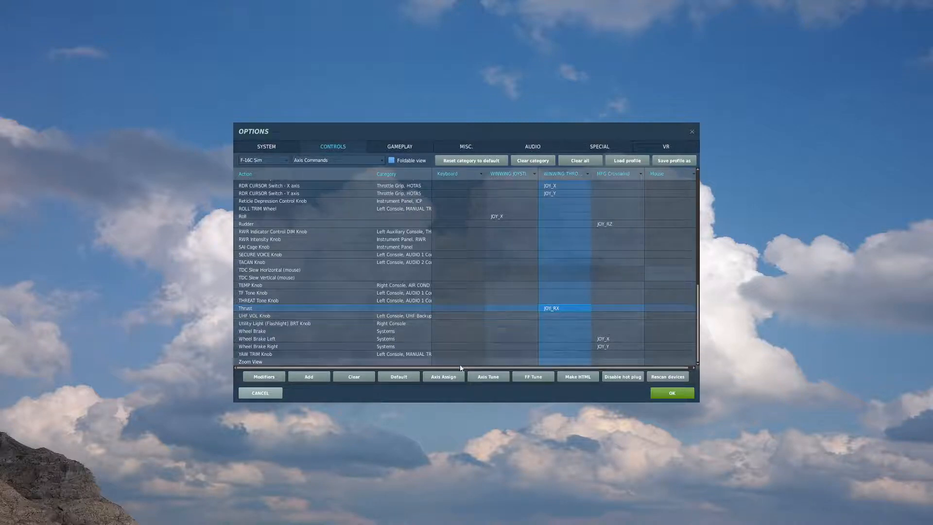
click(488, 376)
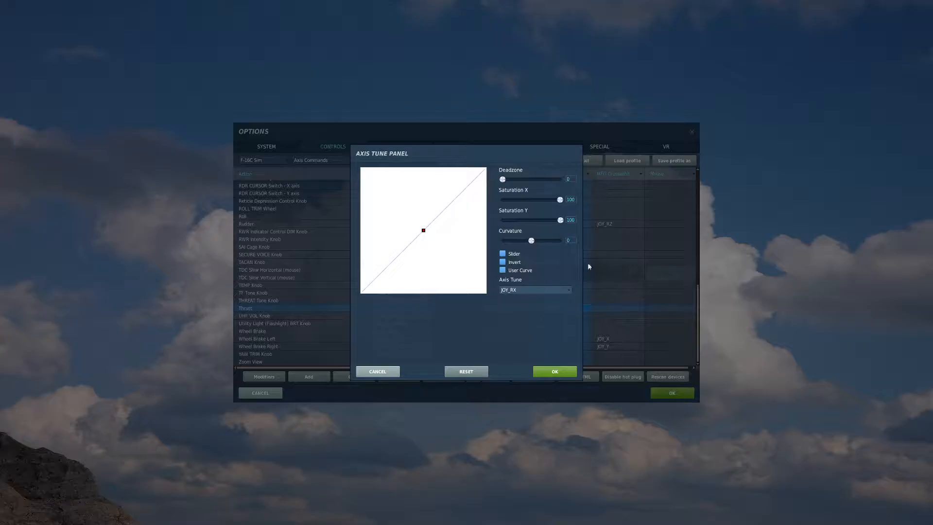
mouse_move(581, 220)
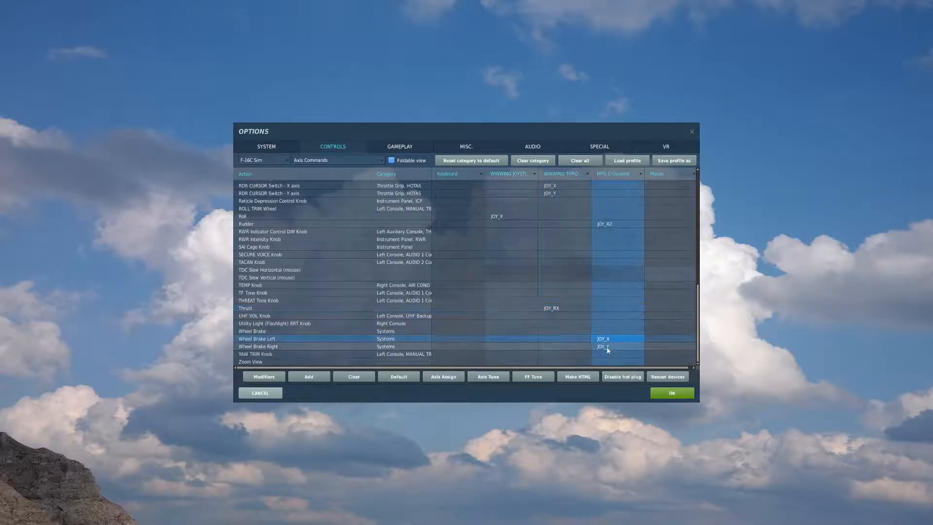
click(487, 376)
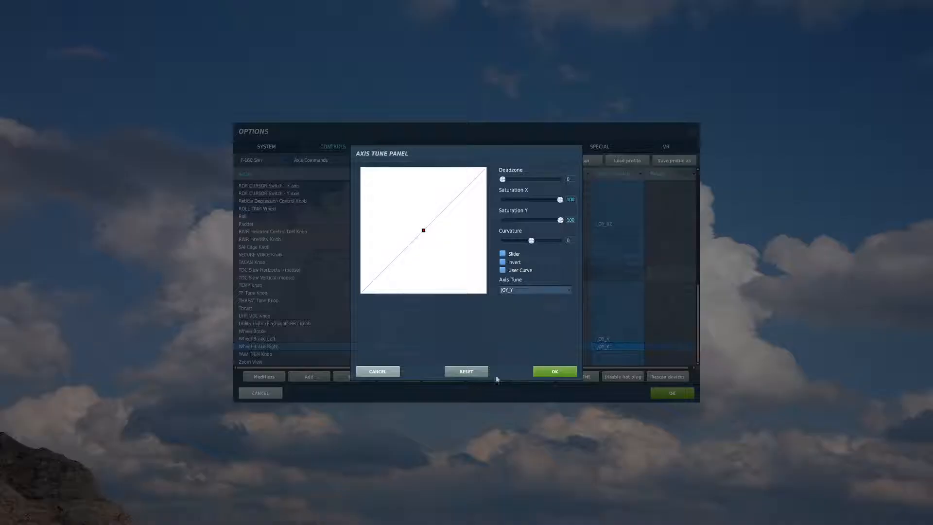
click(555, 371)
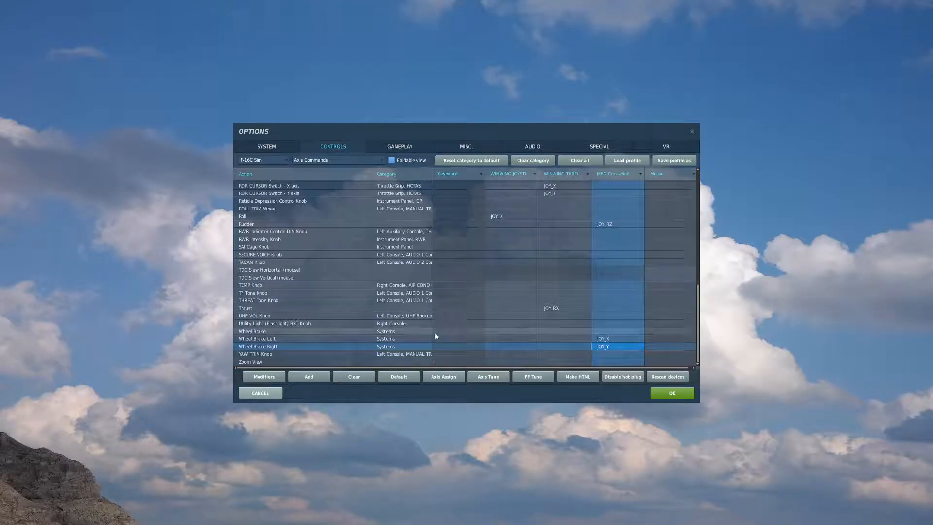
scroll(up, 3)
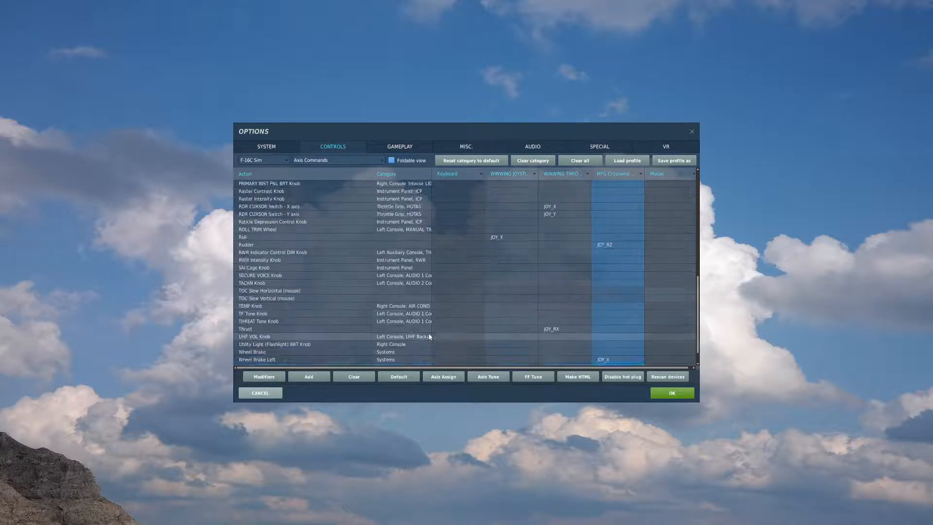
scroll(up, 3)
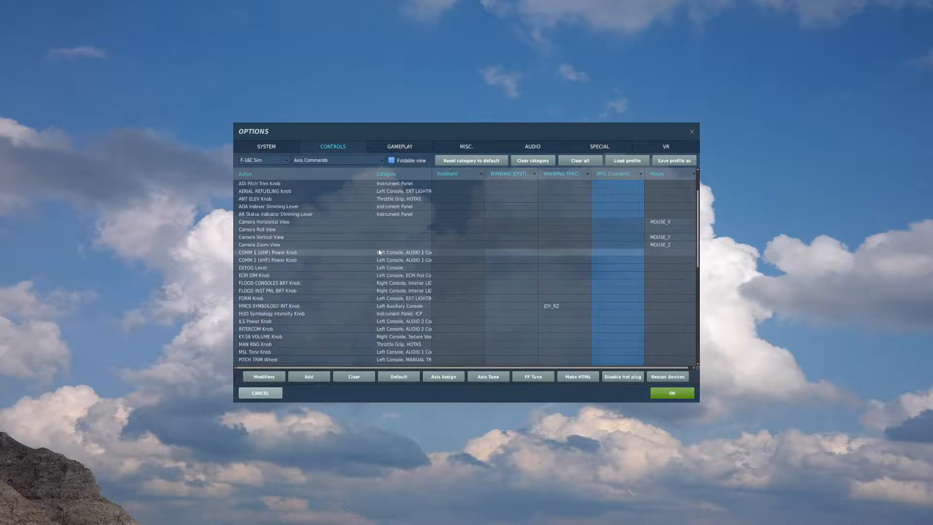
scroll(down, 3)
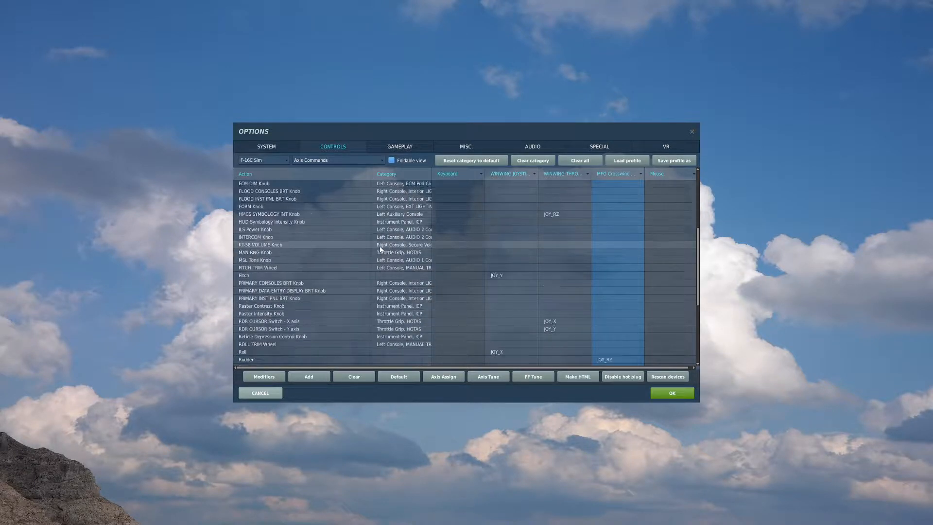
scroll(down, 3)
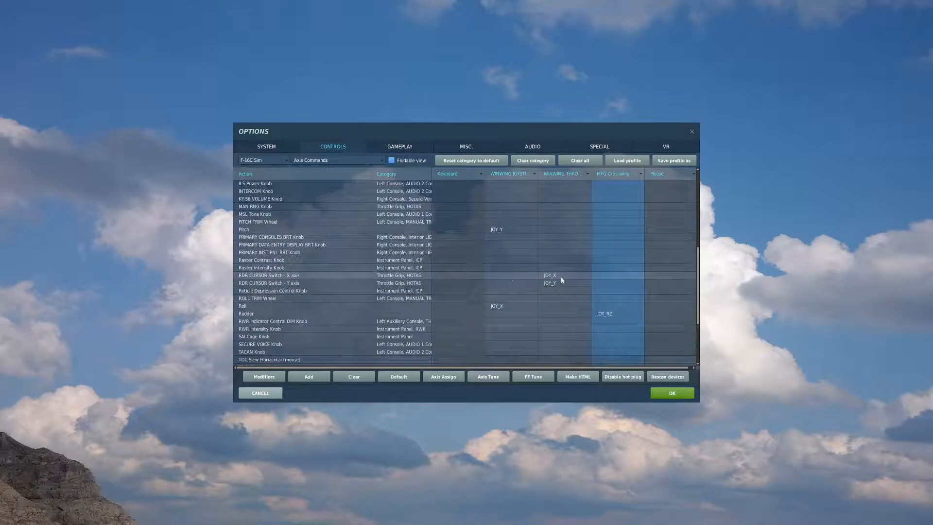
click(286, 276)
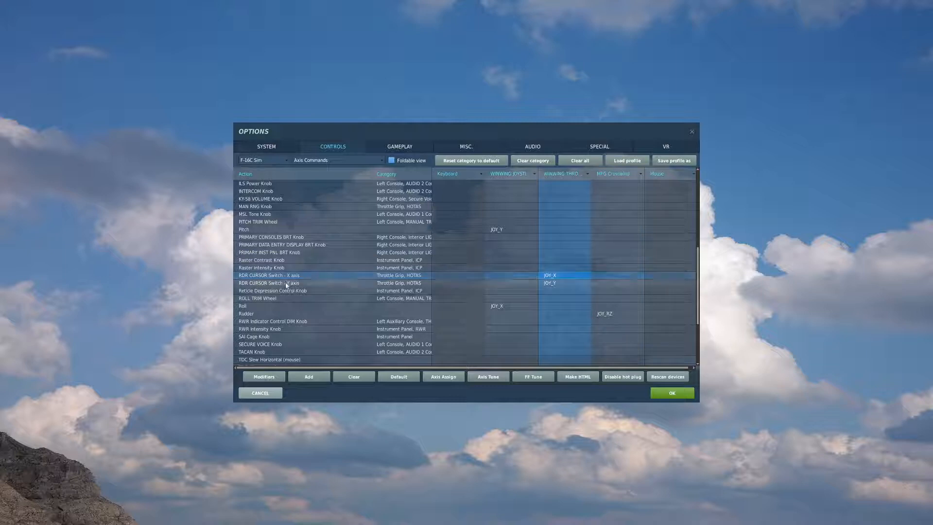
click(262, 267)
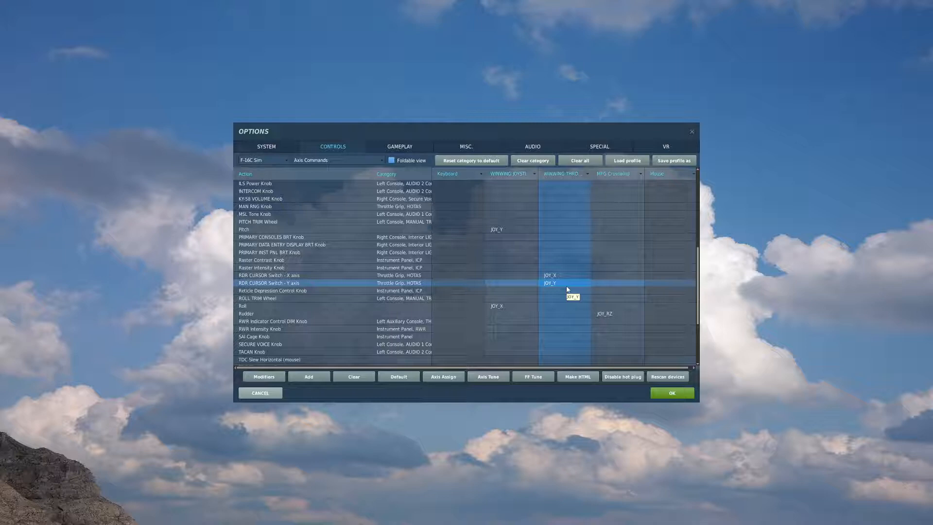
mouse_move(539, 308)
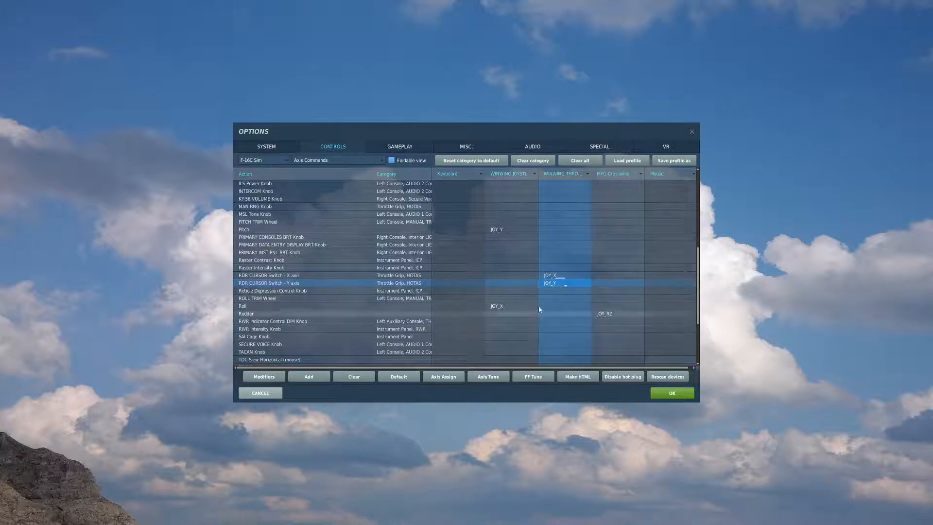
- Set the RDR CURSOR Y axis to inverted with curvature 25 and confirm
click(488, 376)
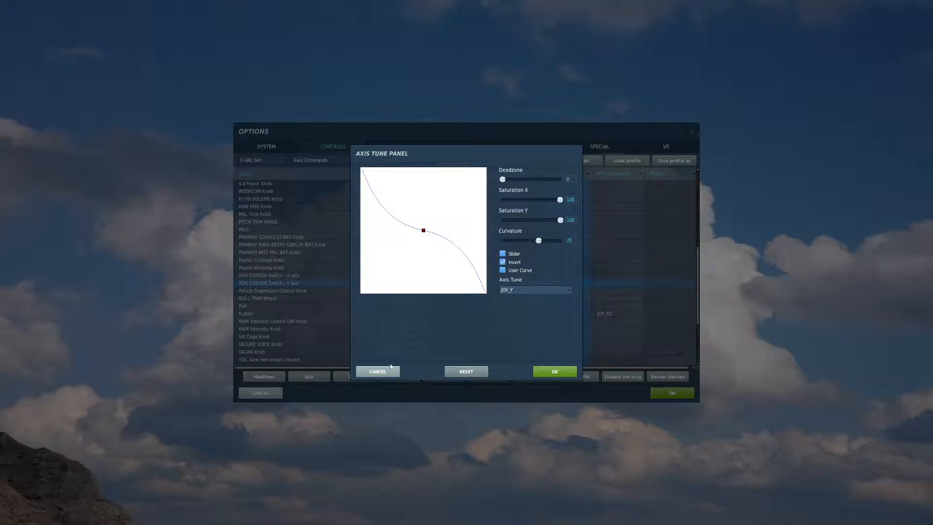
mouse_move(620, 179)
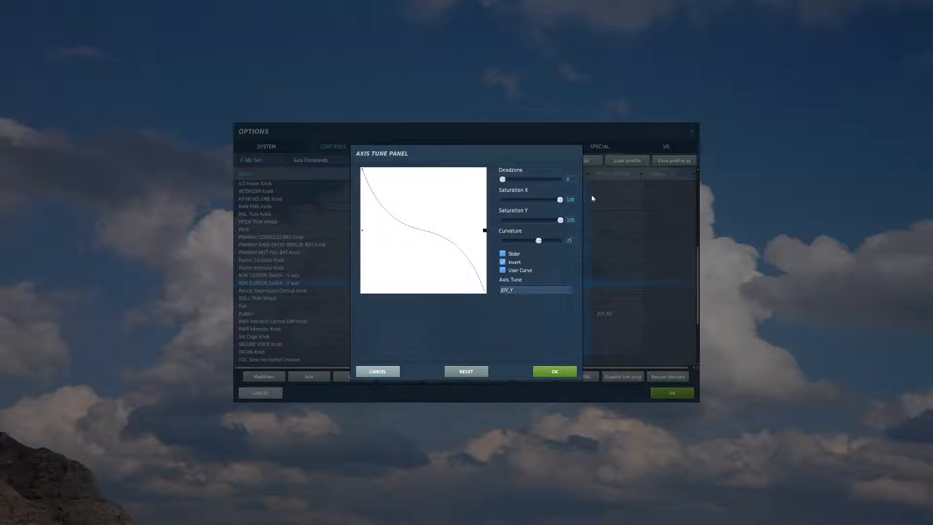
click(553, 370)
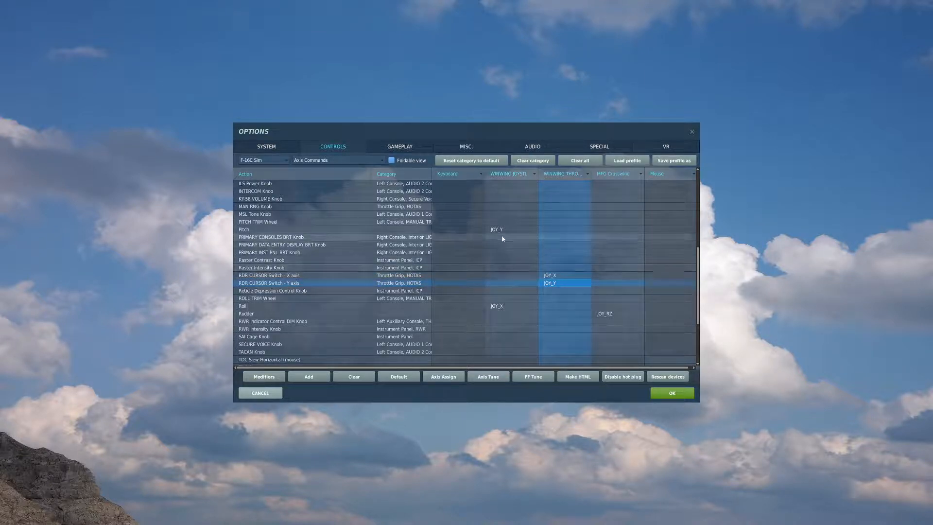
- Show non-axis F-16C commands and bind Target Management Switch directions to buttons 18–21
click(337, 160)
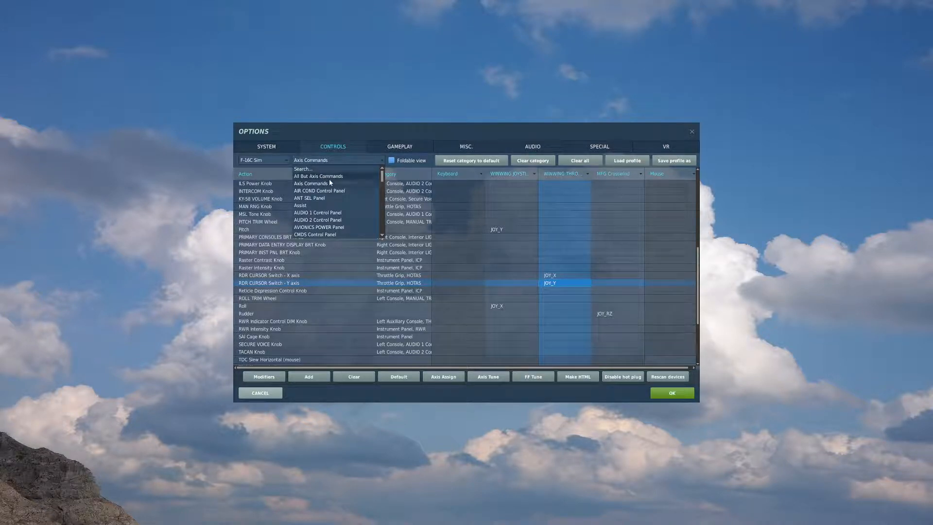
click(319, 175)
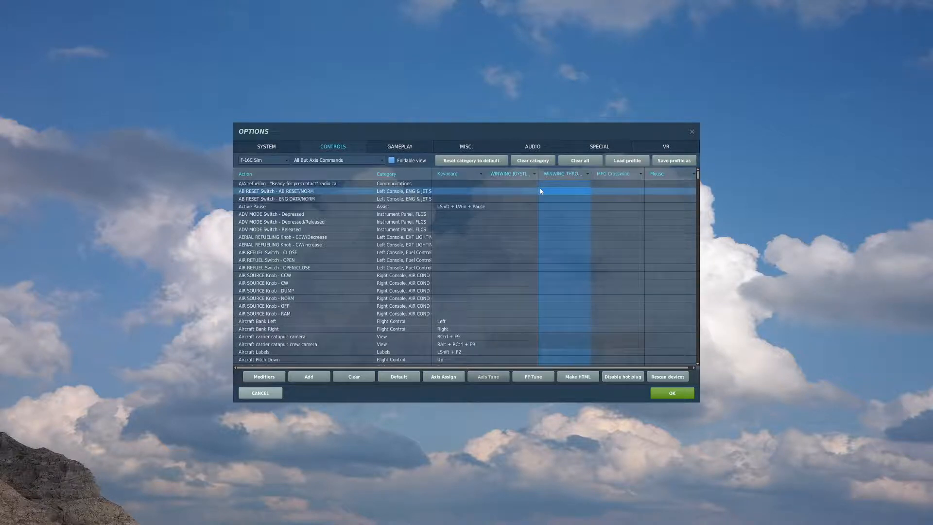
scroll(down, 3)
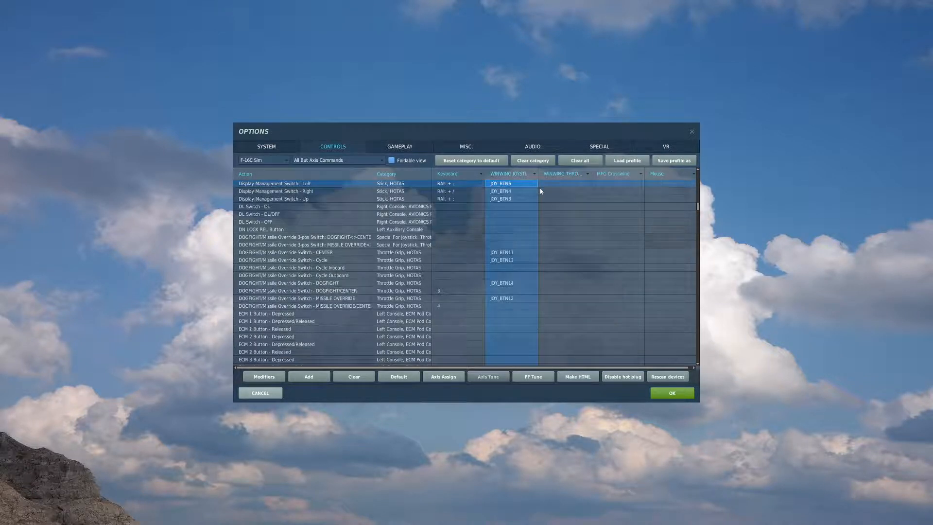
scroll(up, 3)
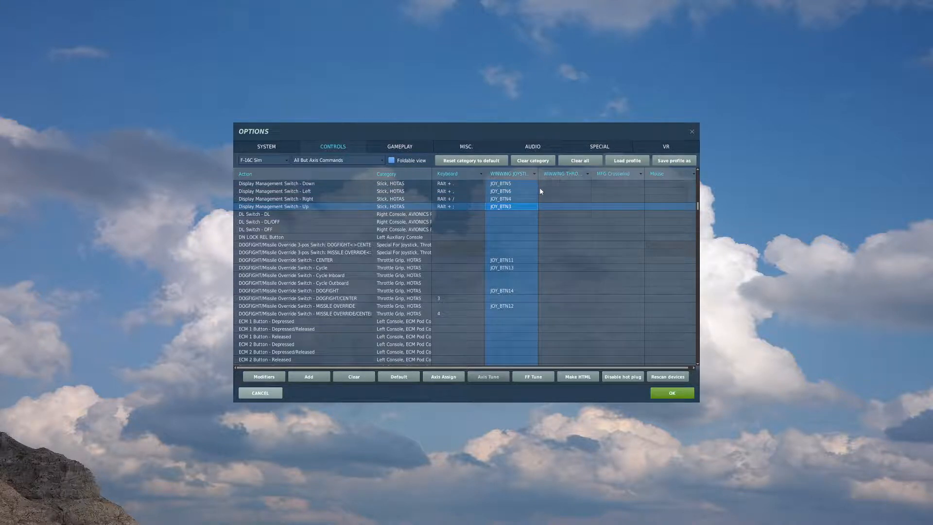
scroll(down, 3)
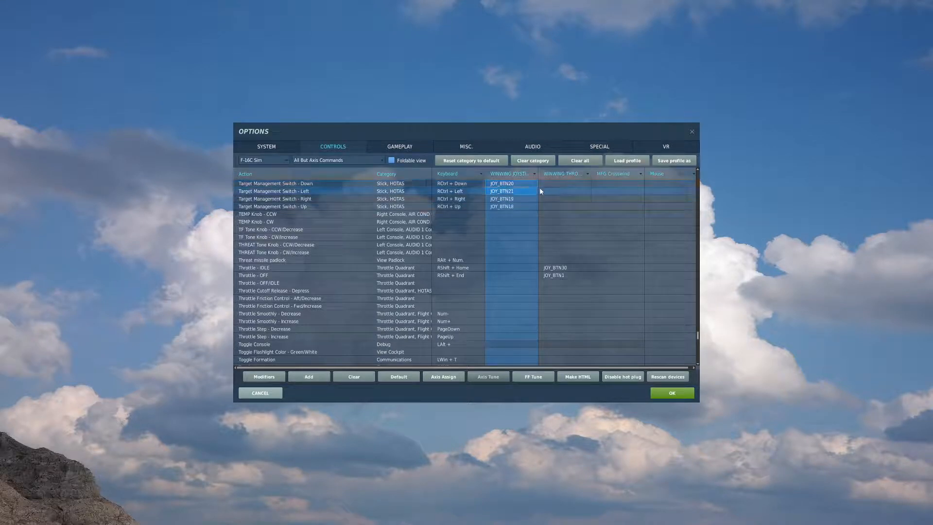
- Bind gun trigger first and second detents to joystick buttons 9 and 10
click(502, 198)
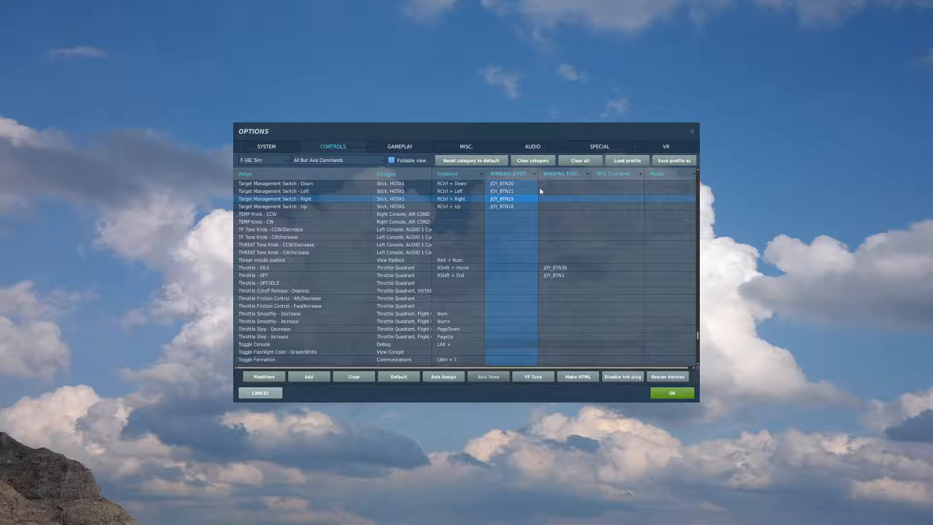
scroll(down, 3)
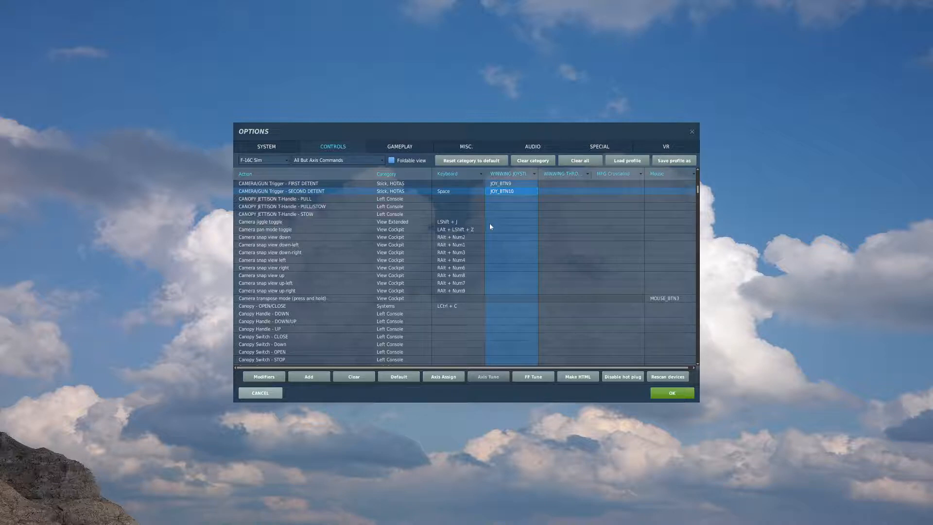
mouse_move(454, 200)
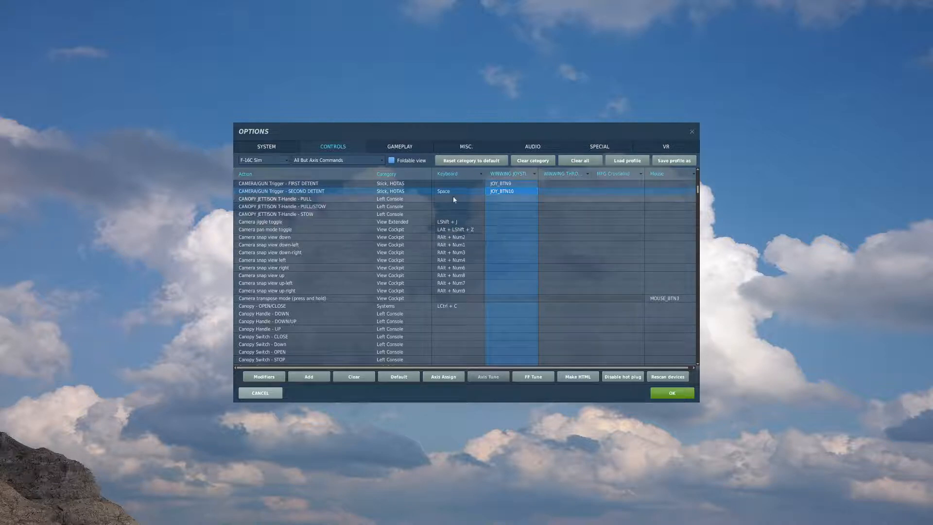
mouse_move(456, 191)
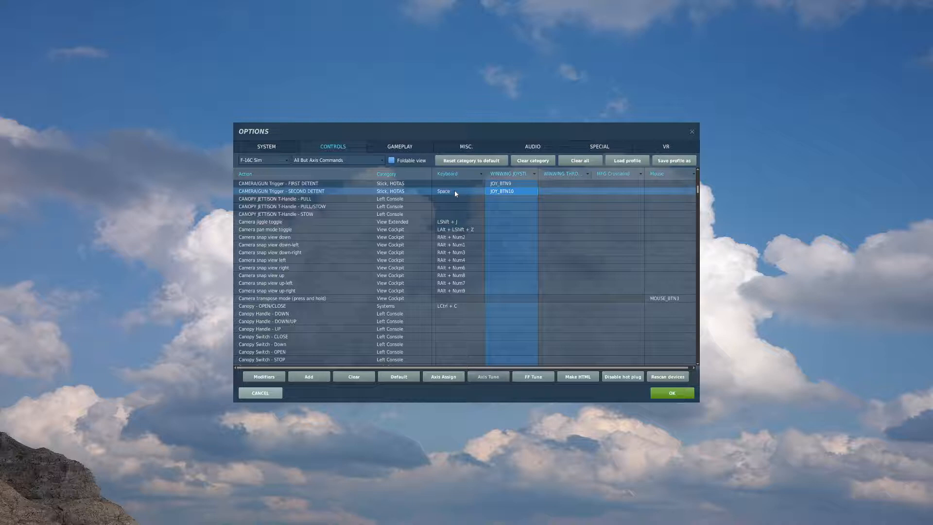
- Bind NWS button, paddle switch and dogfight switch positions to joystick buttons 12–14
scroll(down, 3)
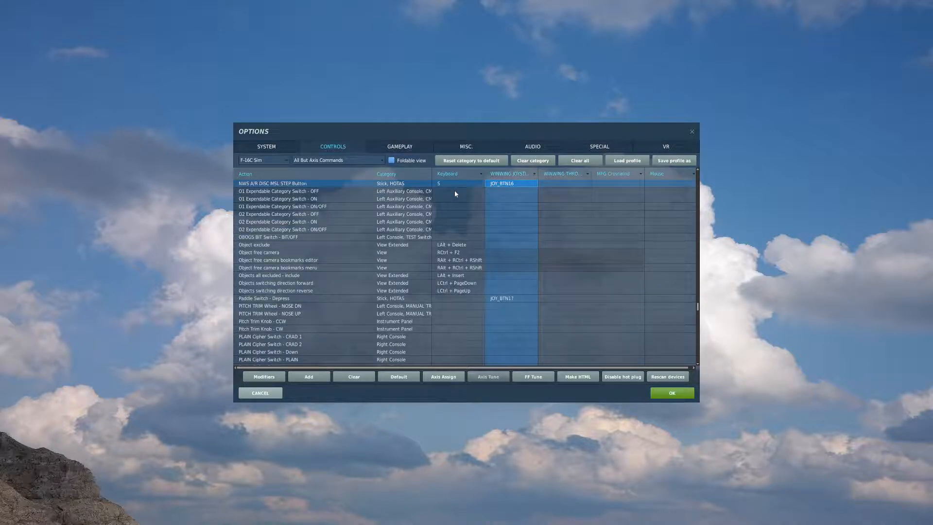
mouse_move(455, 197)
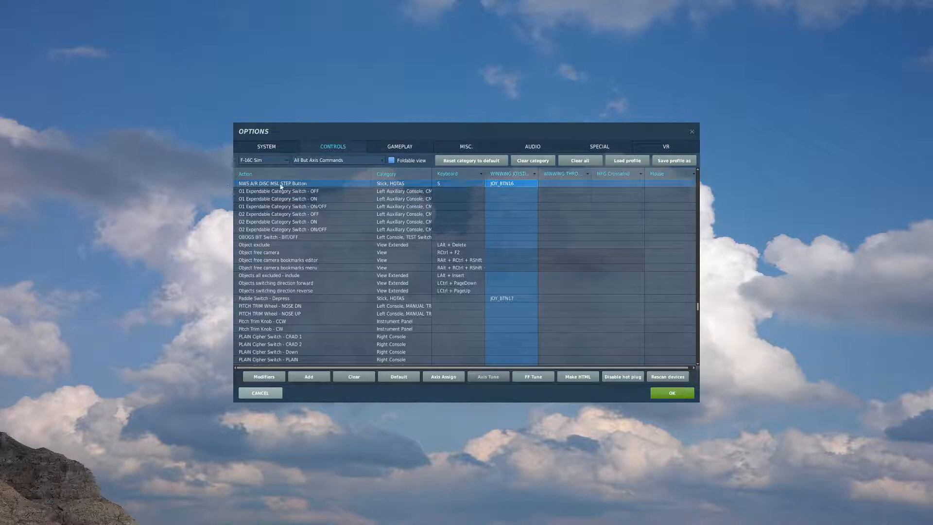
mouse_move(344, 183)
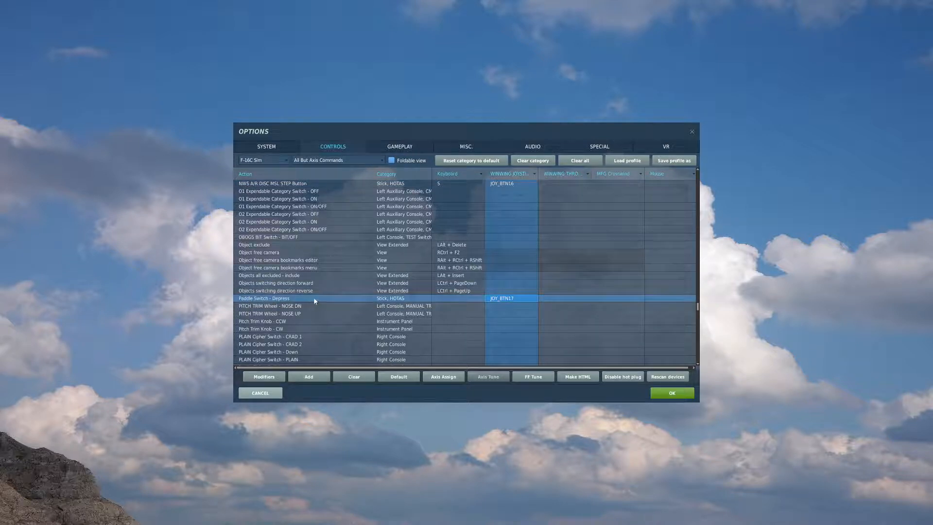
mouse_move(315, 300)
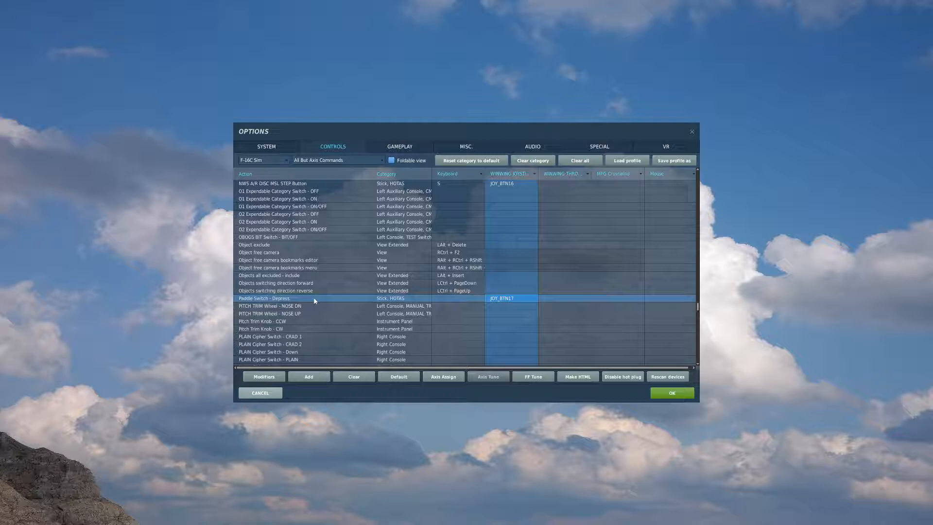
scroll(up, 3)
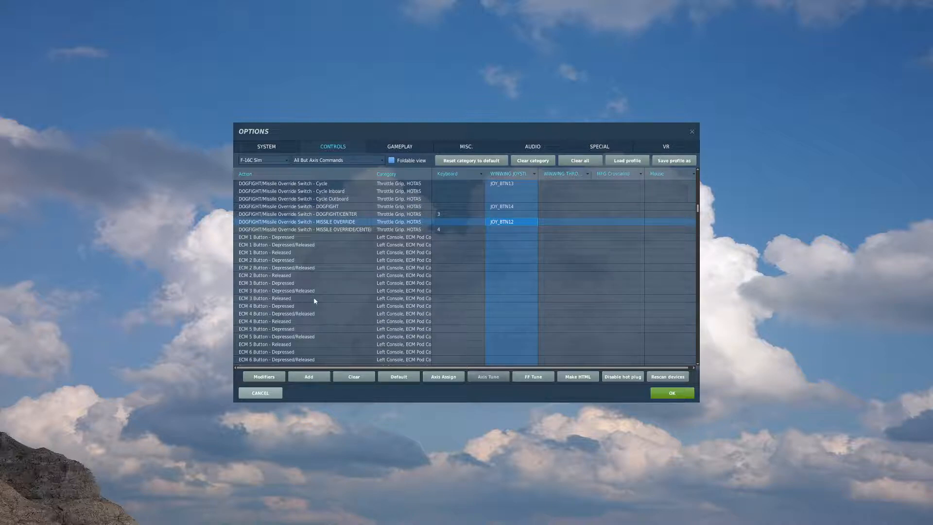
- Bind the dogfight/missile override switch CENTER position to joystick button 11
click(283, 183)
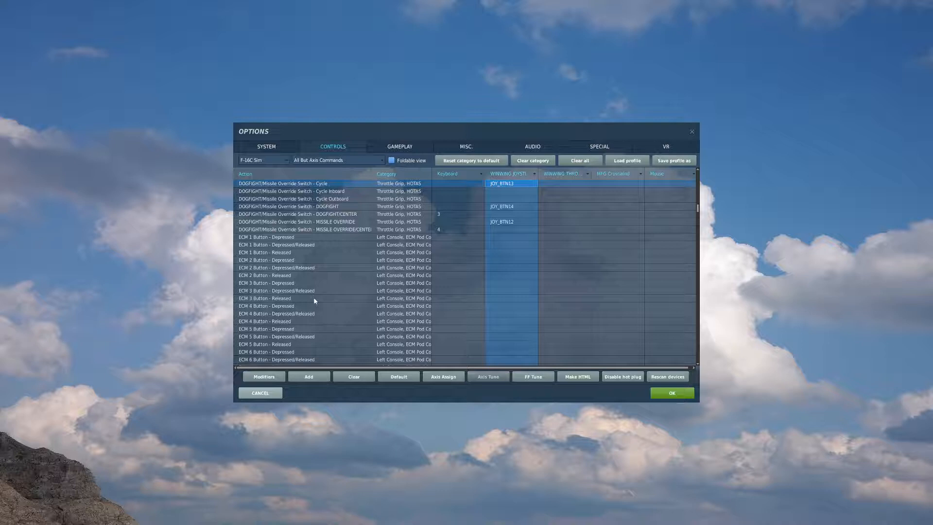
click(501, 222)
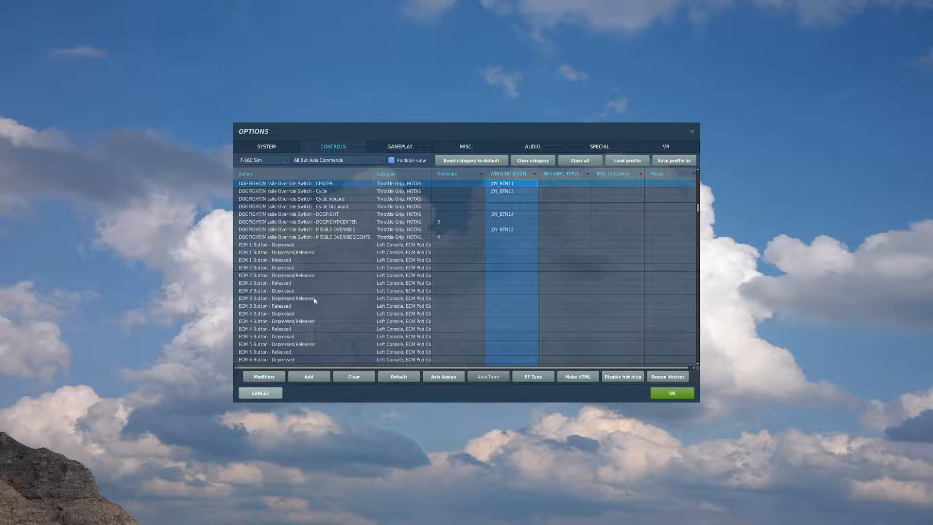
click(297, 229)
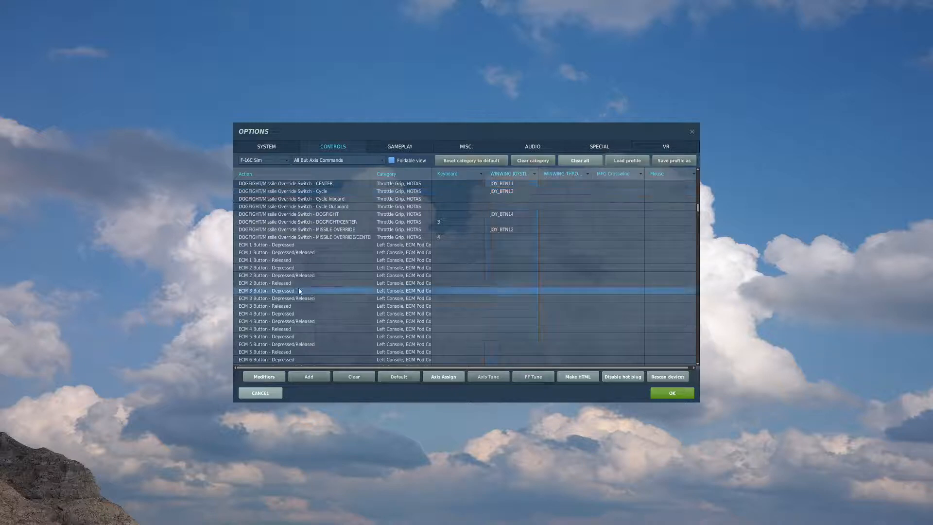
- Assign throttle buttons to ECM 3 Button Depressed and landing gear handle DN
click(266, 290)
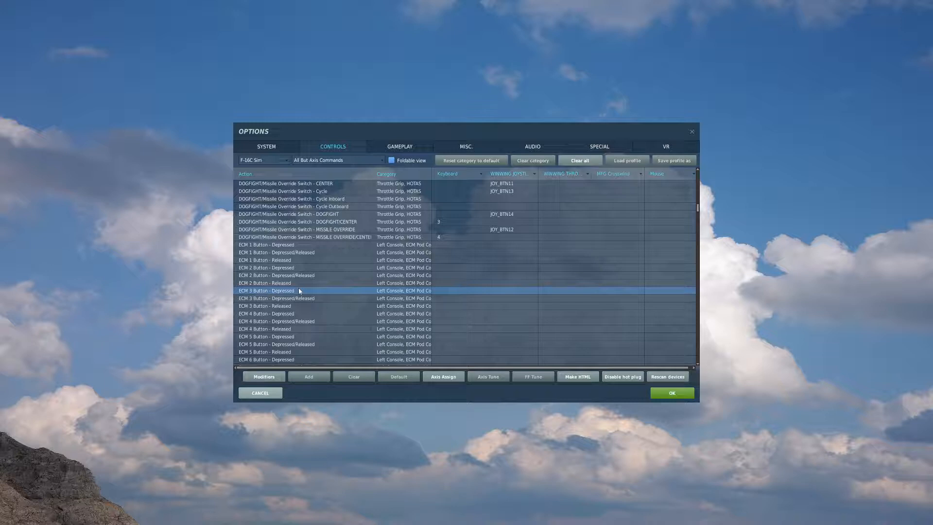
scroll(down, 3)
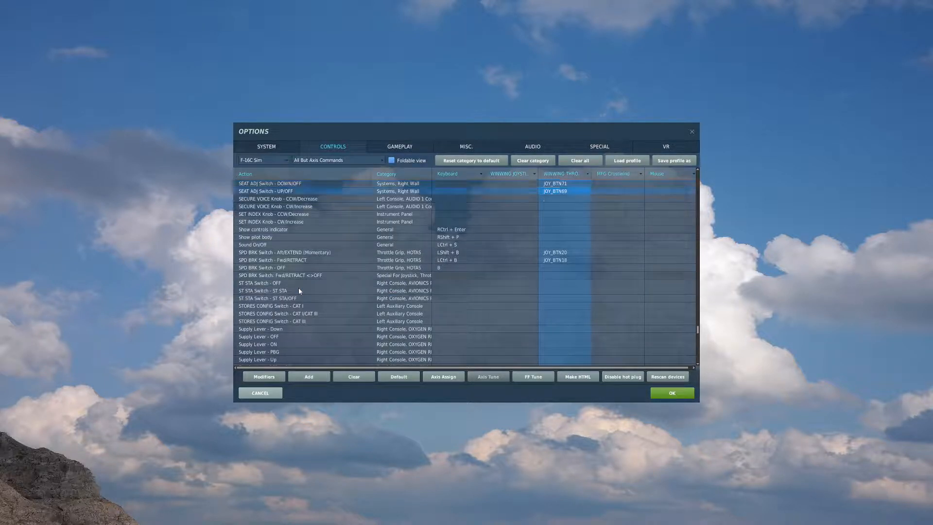
scroll(down, 3)
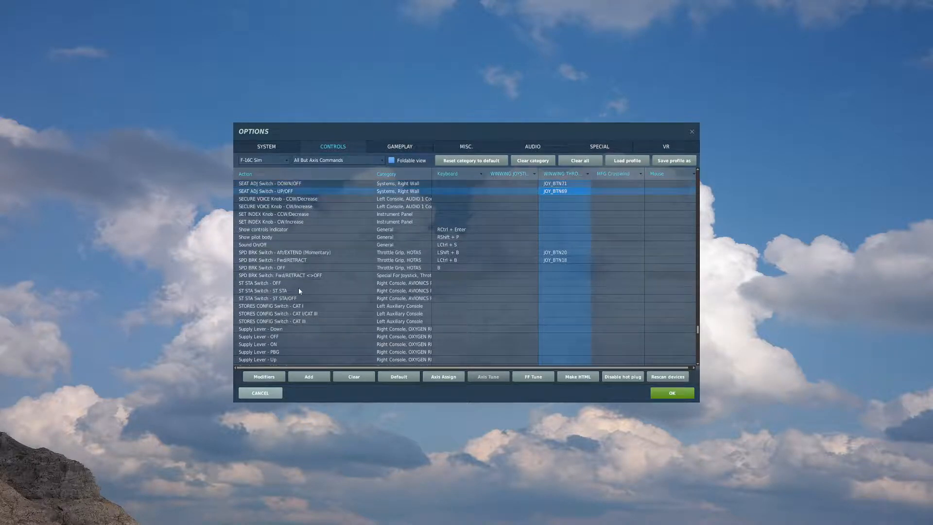
click(269, 183)
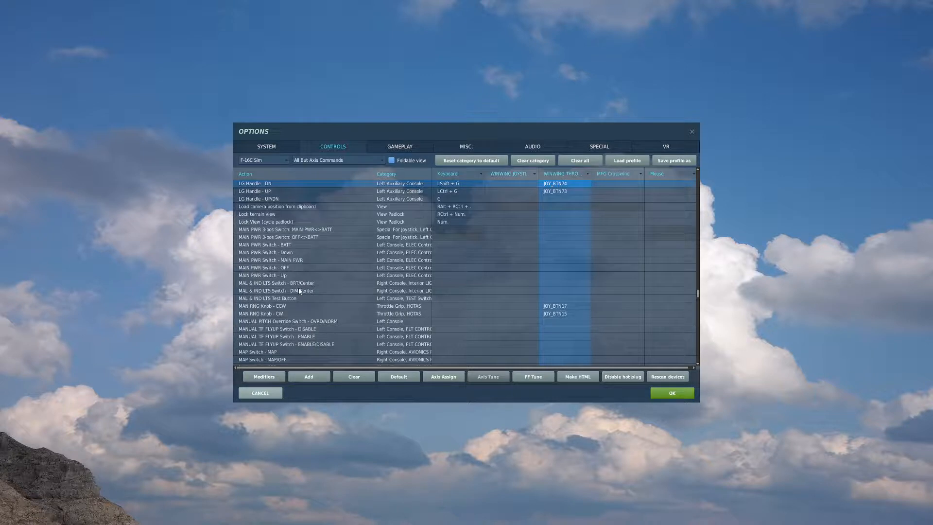
click(555, 191)
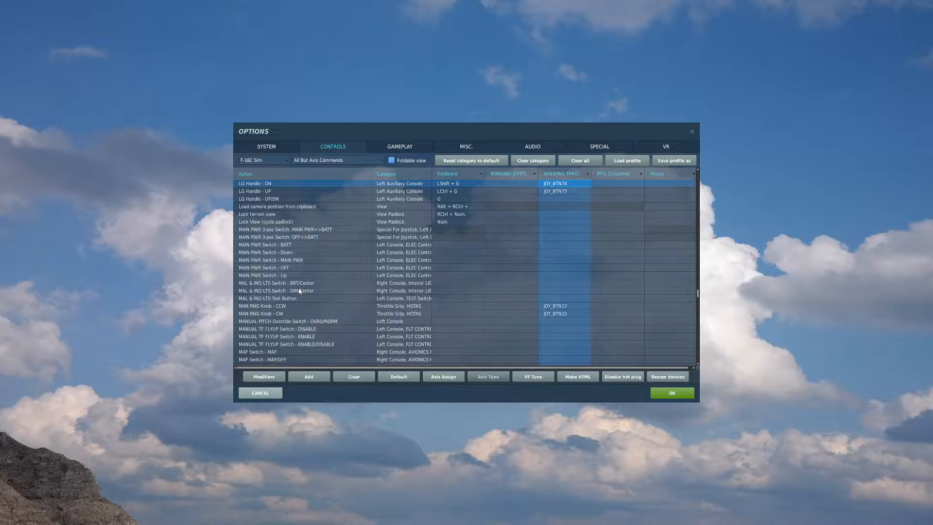
- Assign throttle buttons to ANTI-SKID parking brake and Eject (JOY_BTN80)
scroll(up, 3)
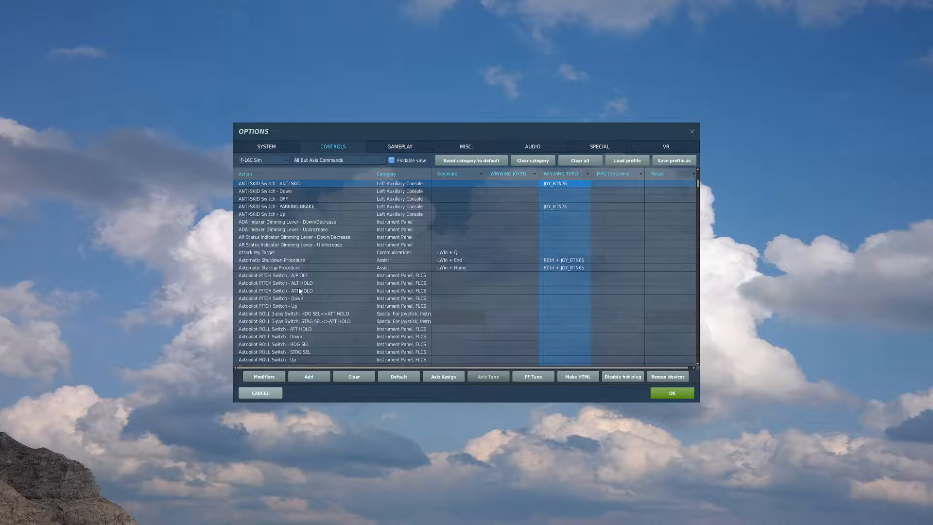
click(298, 207)
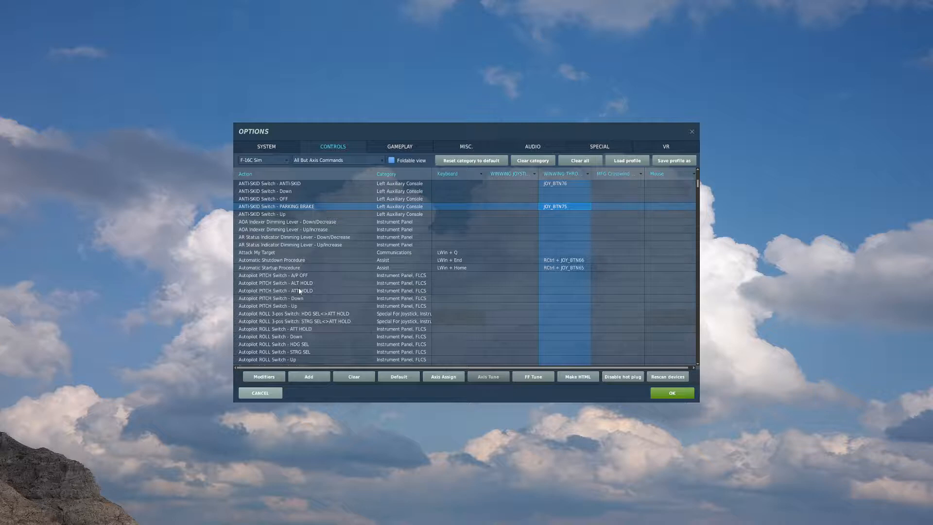
scroll(down, 3)
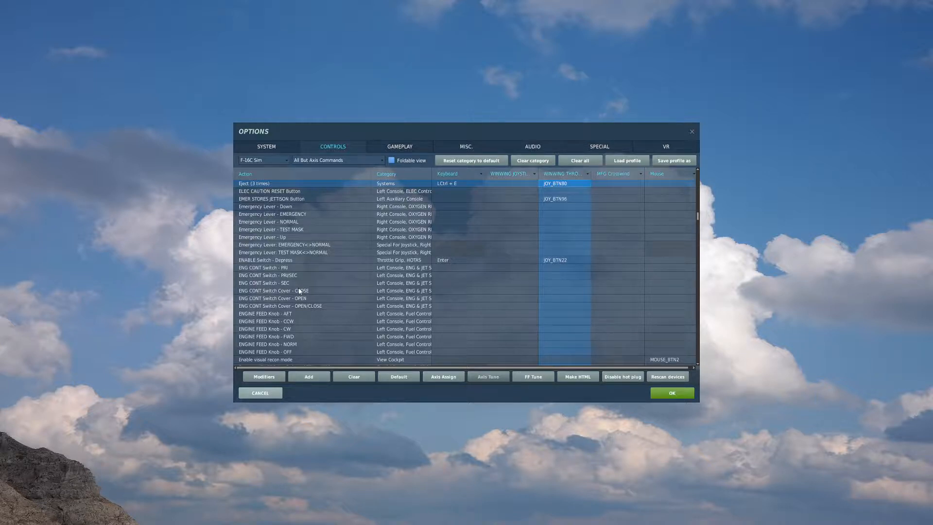
- Bind Master Arm Switch MASTER ARM and OFF to throttle buttons JOY_BTN93 and JOY_BTN94
scroll(down, 3)
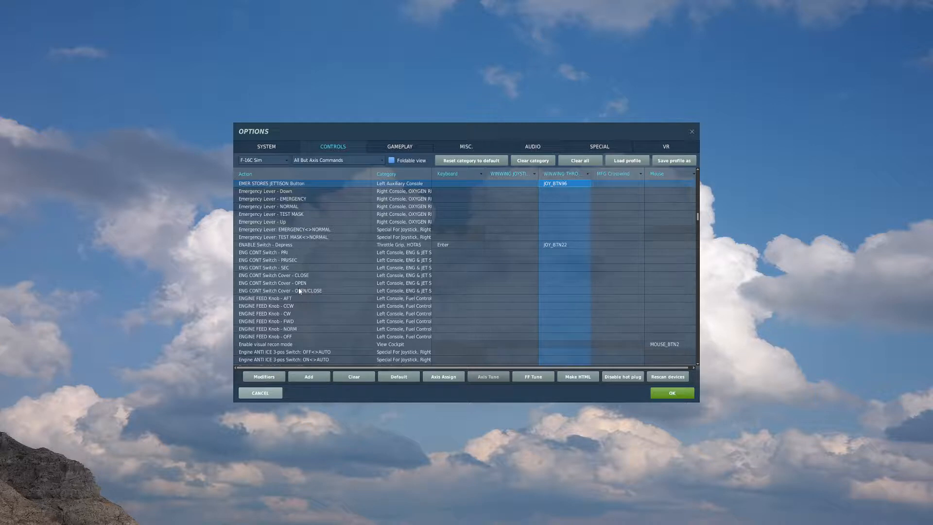
scroll(down, 3)
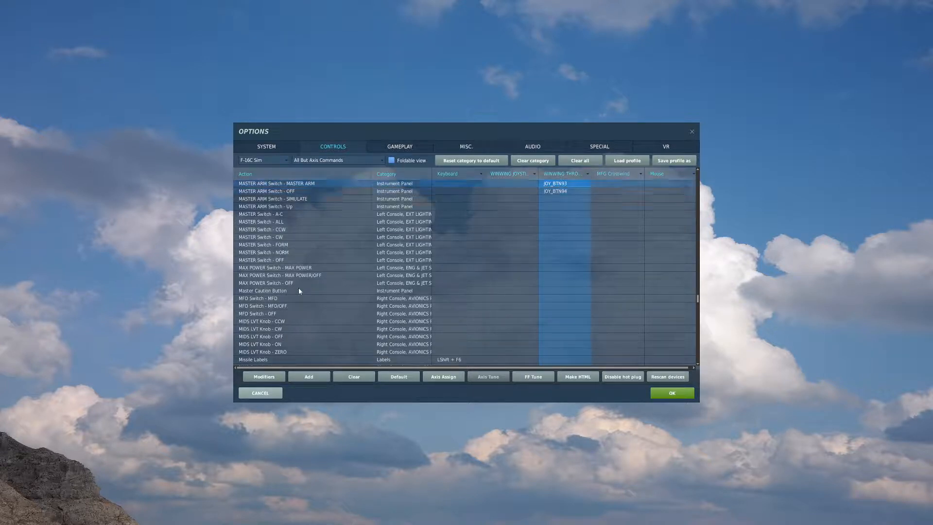
- Bind FUEL QTY SEL Knob CCW and CW to throttle buttons JOY_BTN103 and JOY_BTN104
click(553, 191)
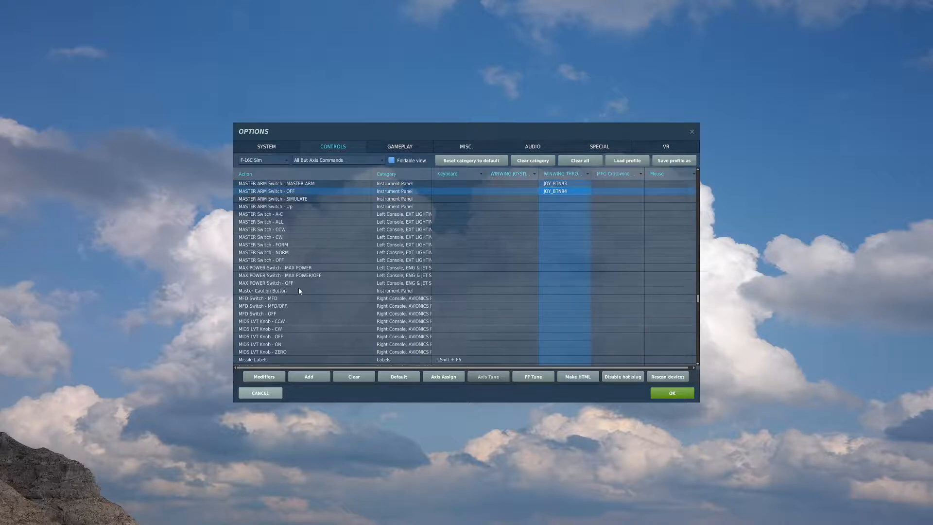
scroll(down, 3)
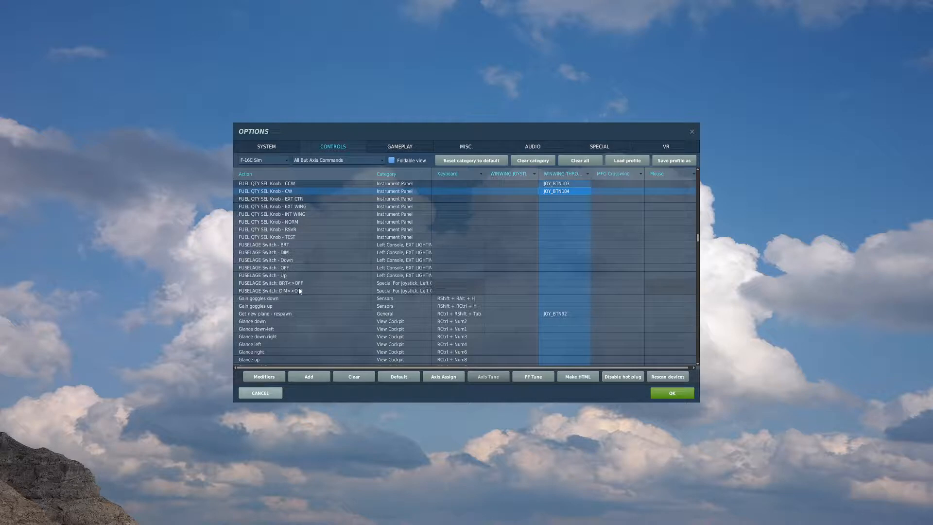
click(266, 183)
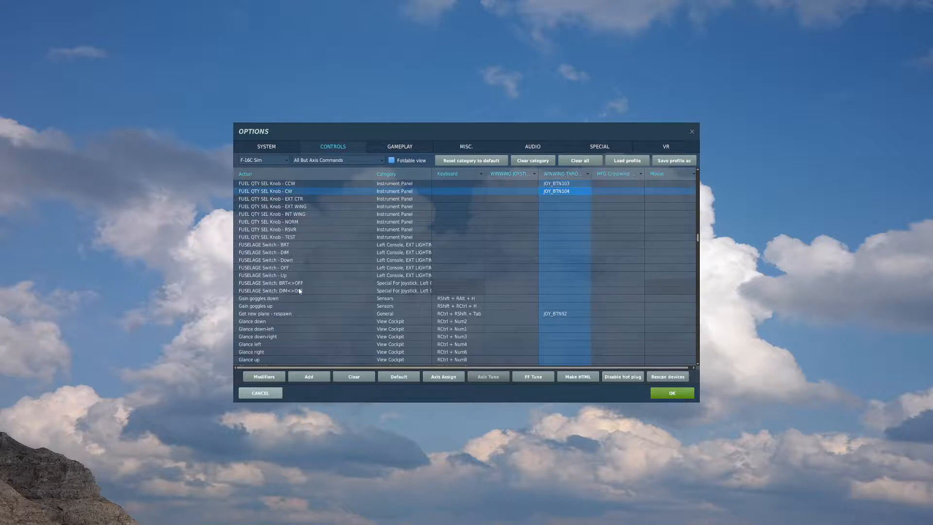
scroll(down, 3)
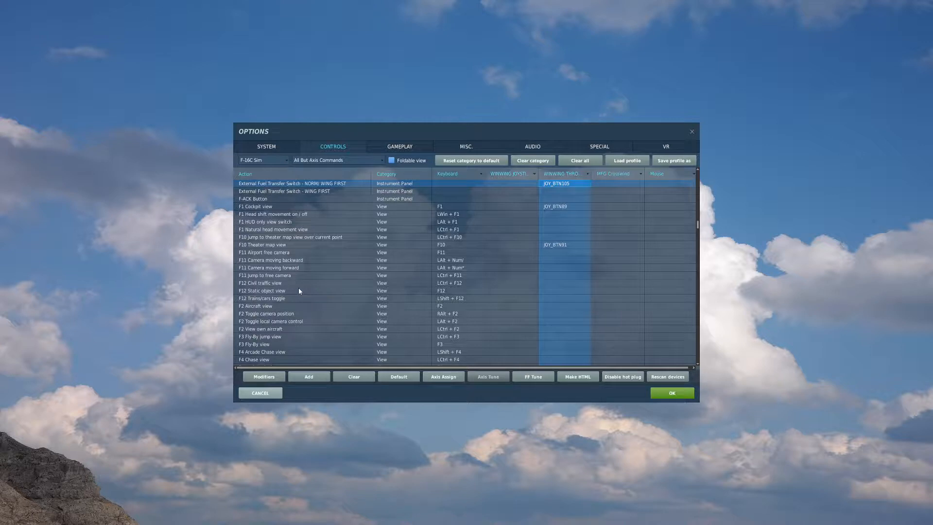
scroll(down, 3)
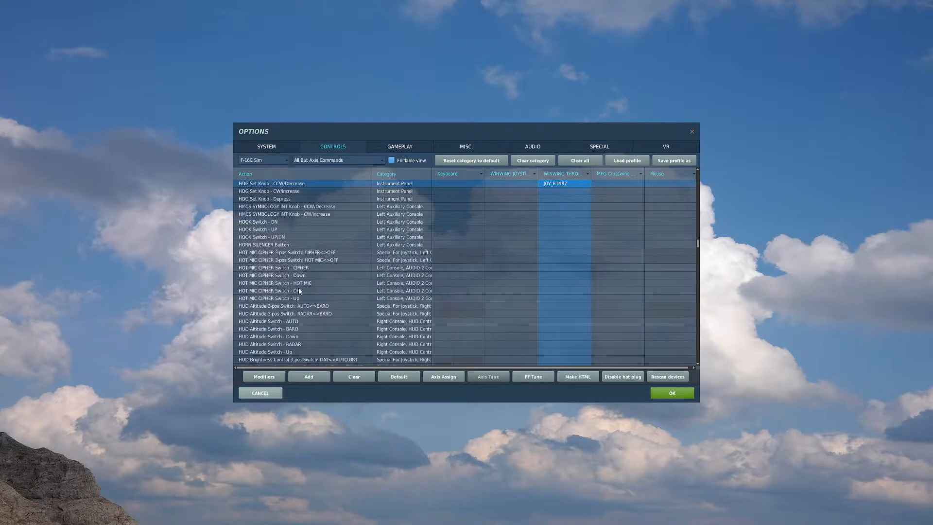
scroll(up, 3)
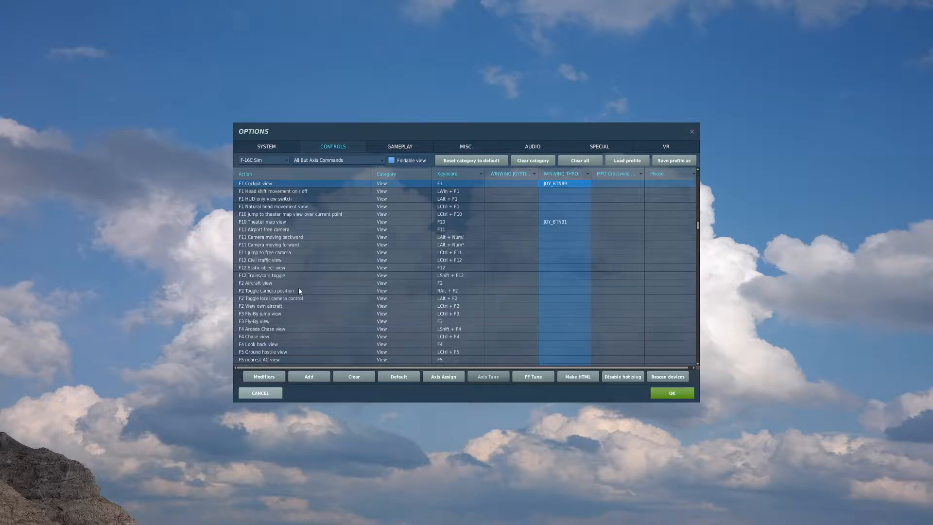
click(262, 221)
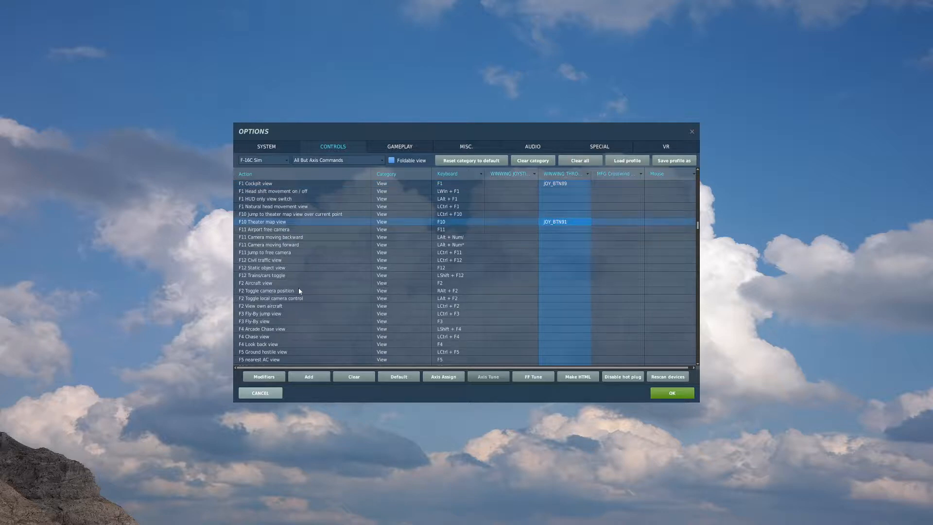
click(256, 183)
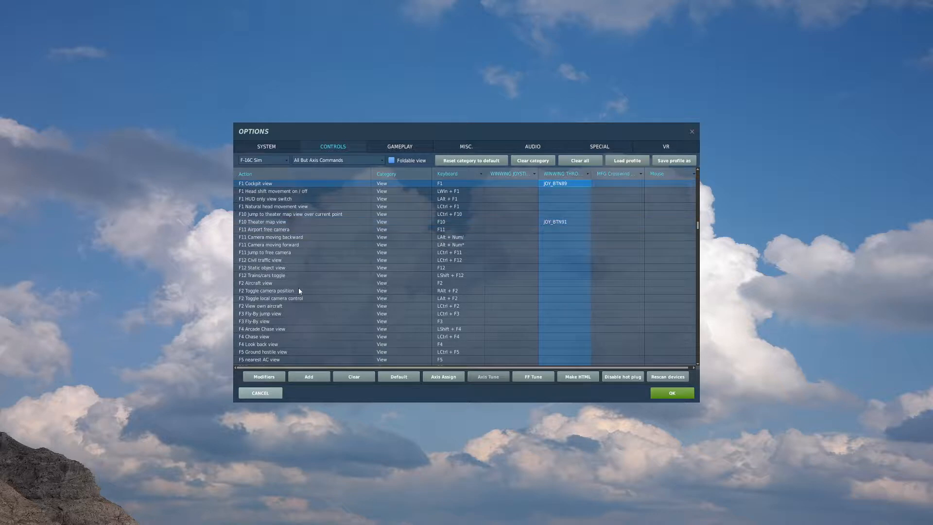
click(357, 221)
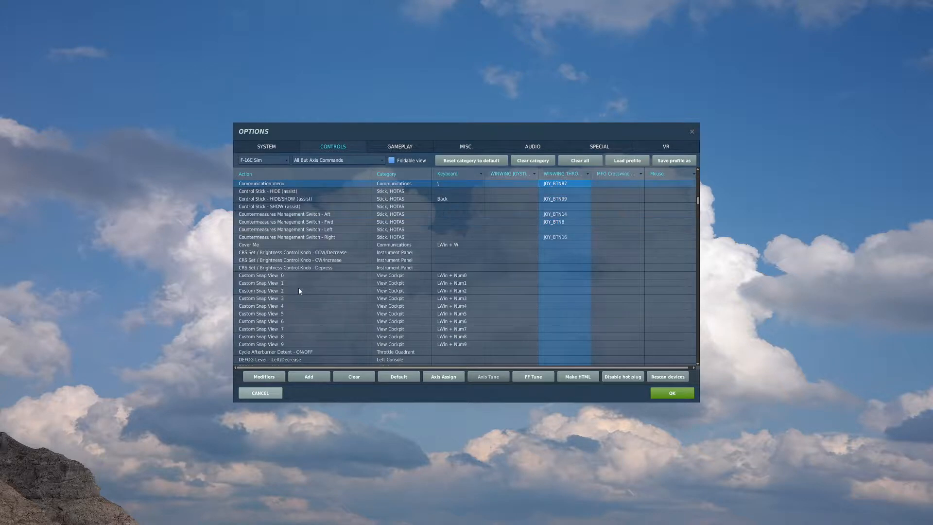
scroll(down, 3)
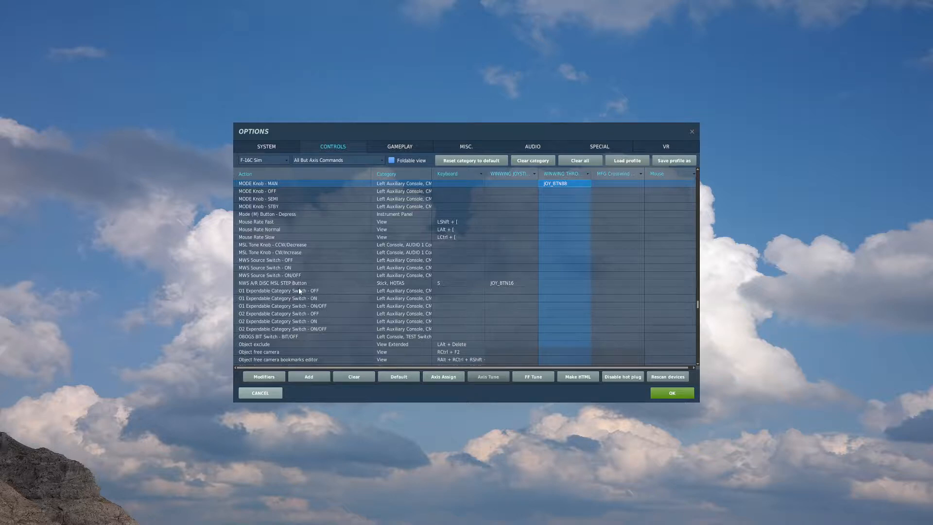
scroll(up, 3)
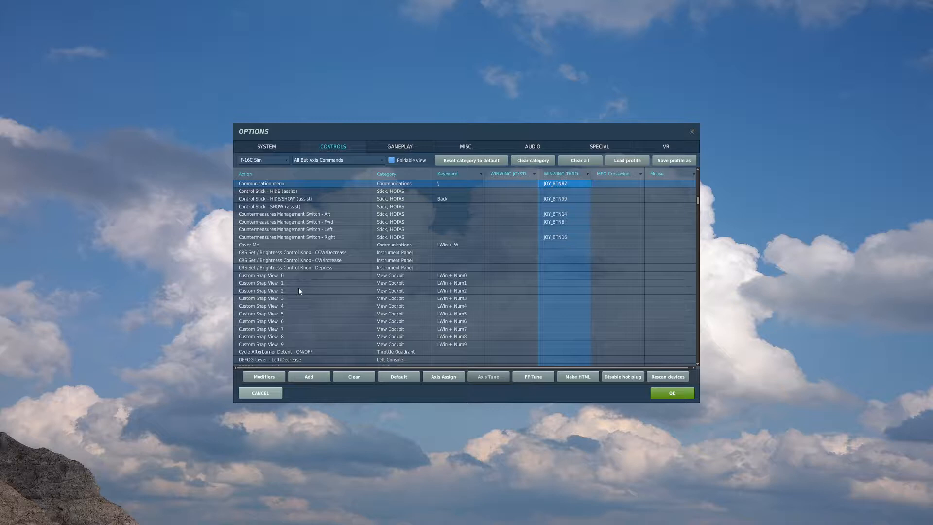
scroll(up, 3)
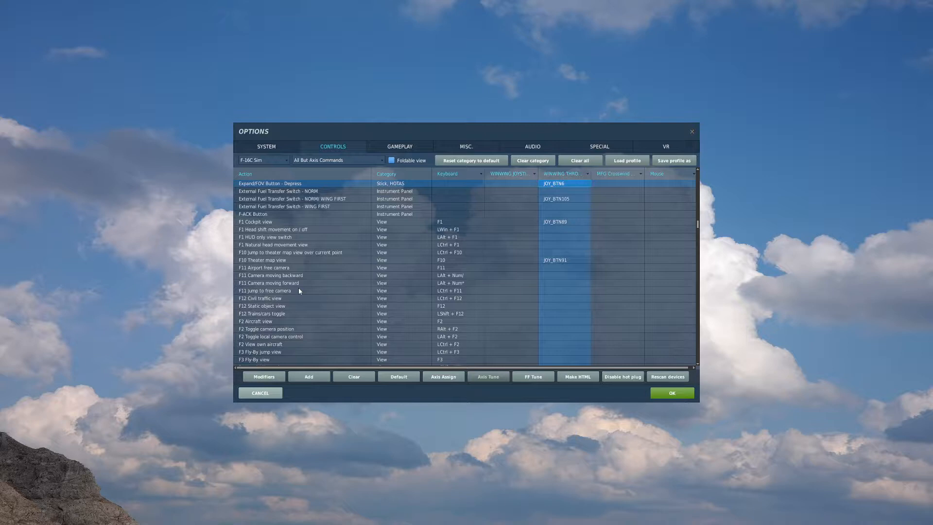
scroll(up, 3)
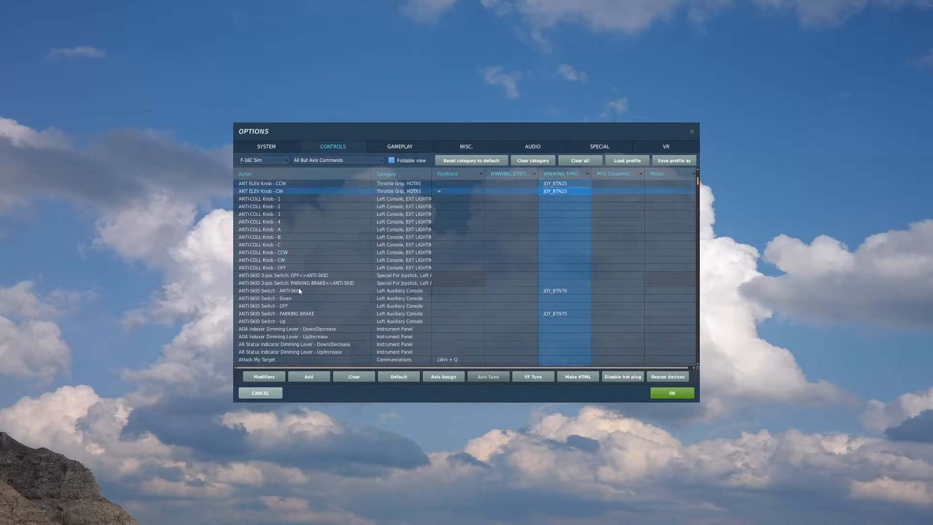
click(262, 184)
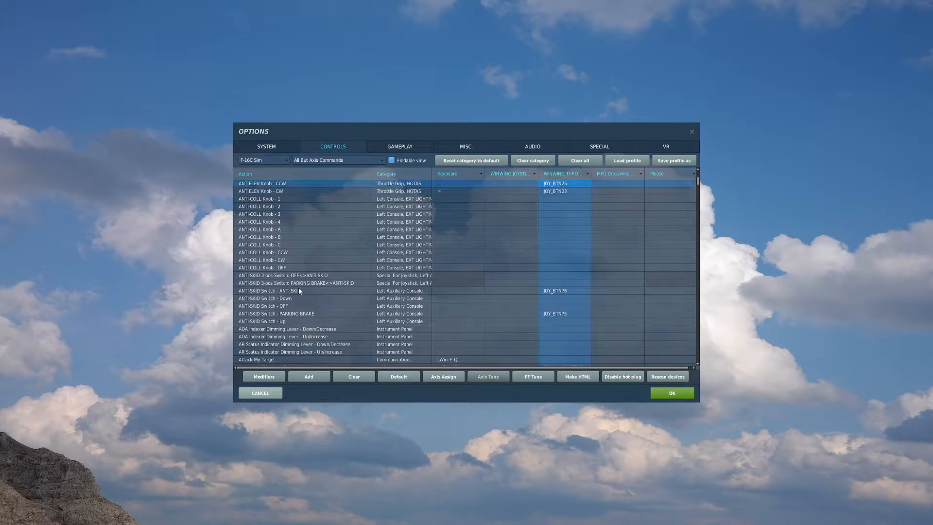
click(262, 191)
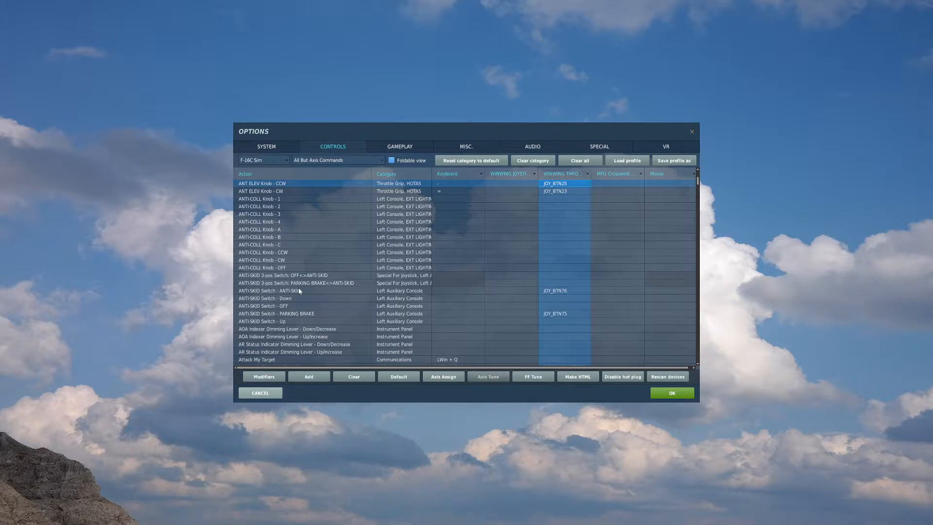
scroll(down, 3)
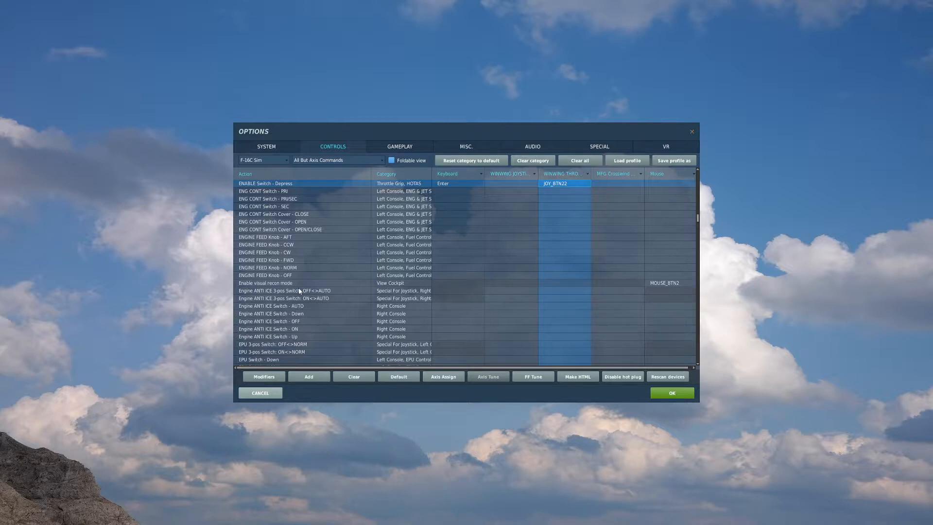
scroll(down, 3)
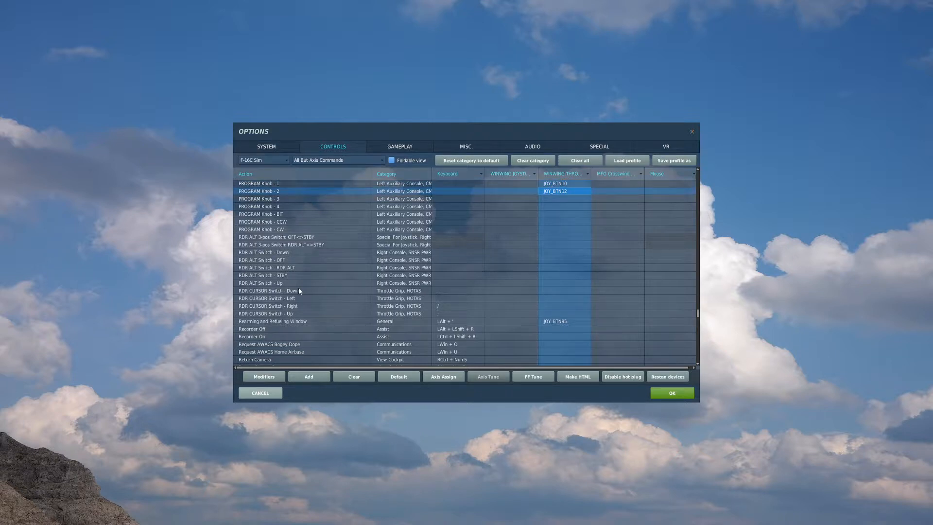
click(260, 183)
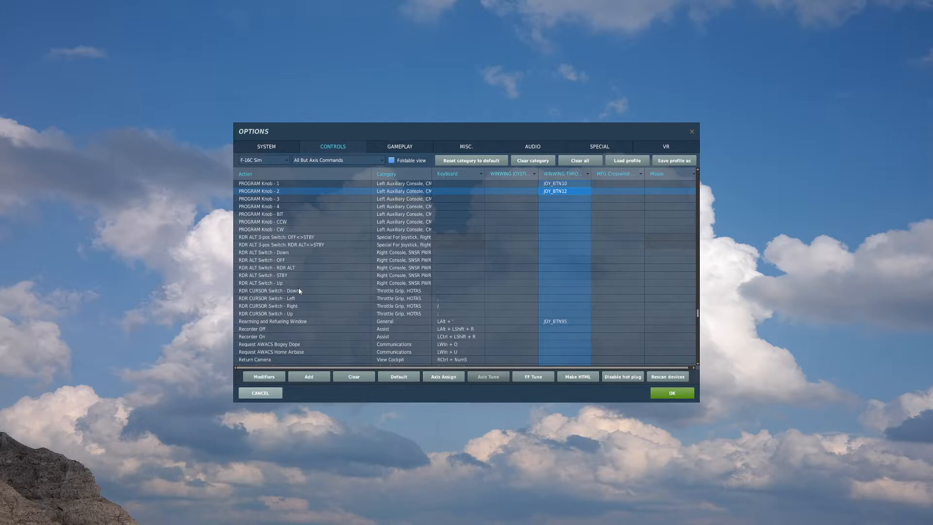
scroll(up, 3)
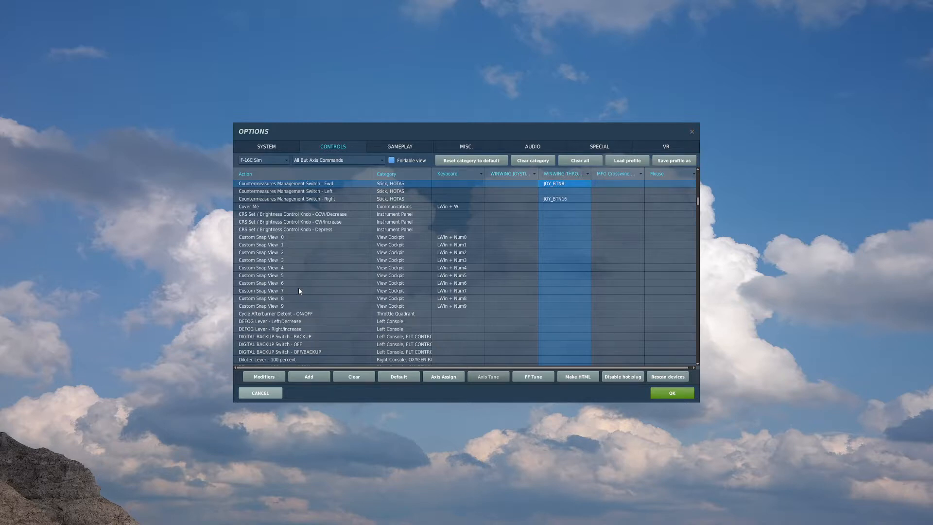
click(287, 199)
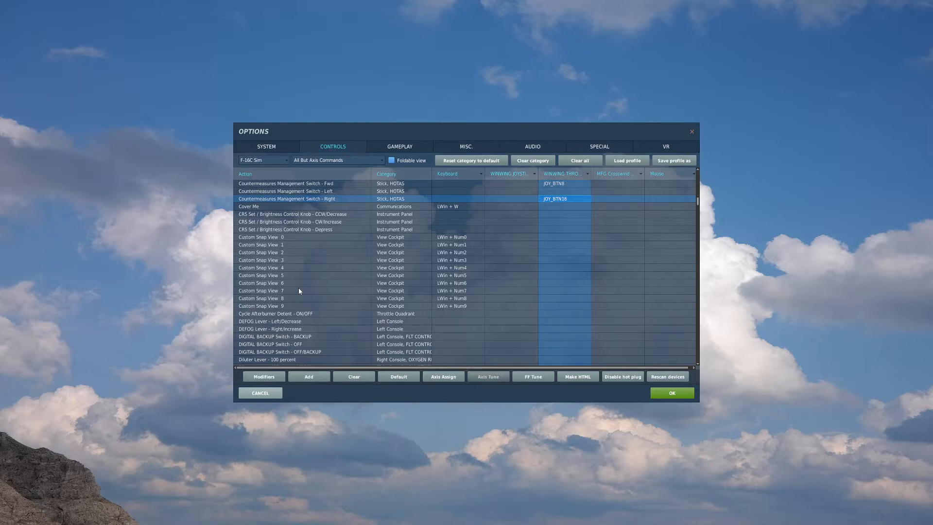
scroll(up, 3)
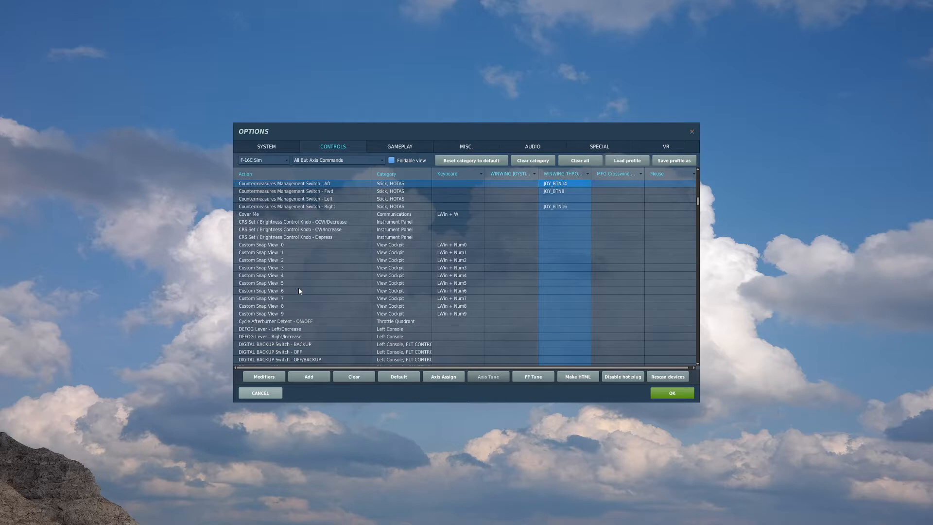
scroll(down, 3)
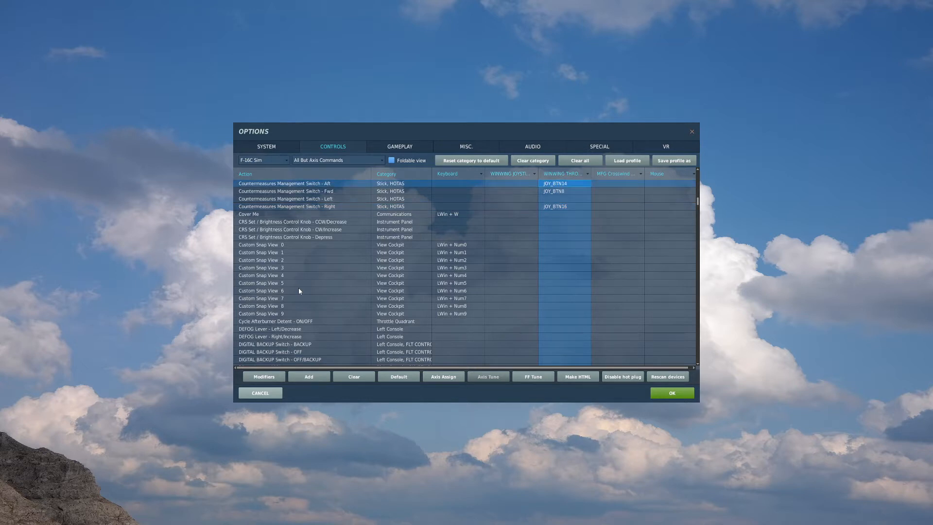
click(297, 206)
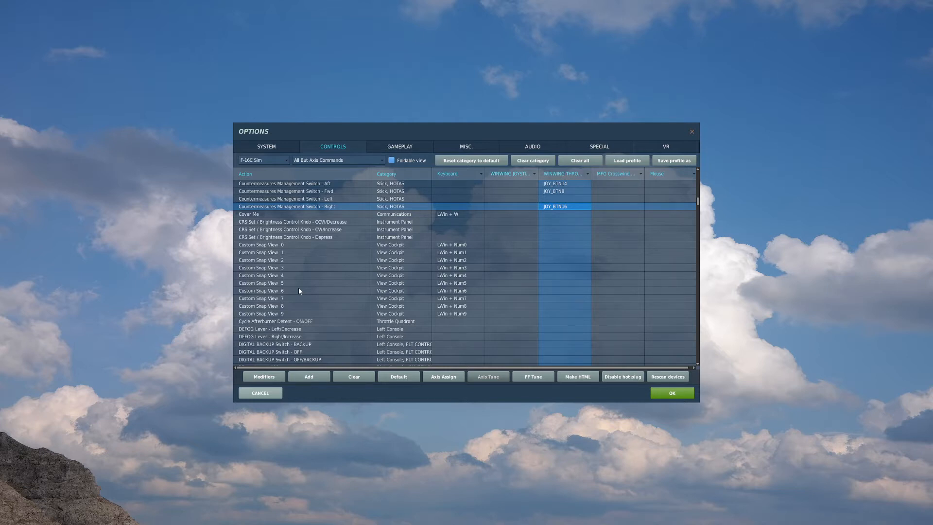
scroll(down, 3)
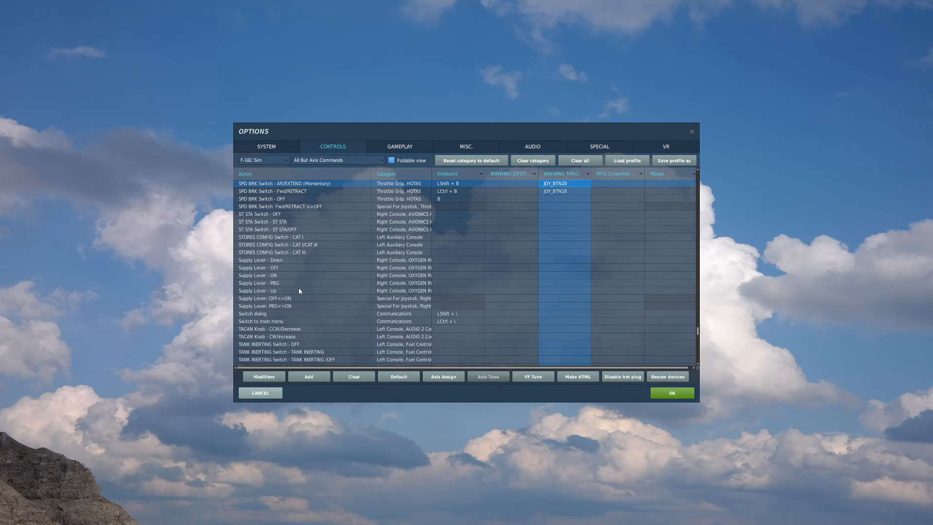
scroll(down, 3)
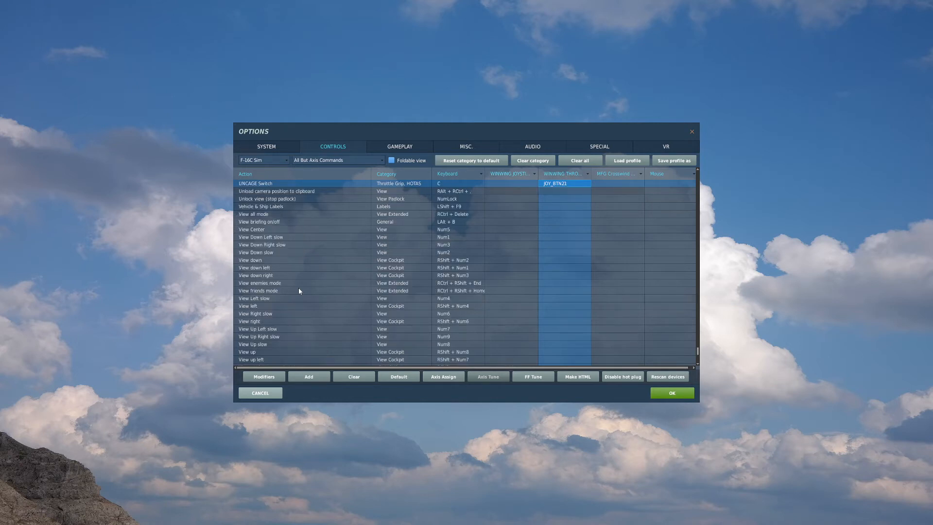